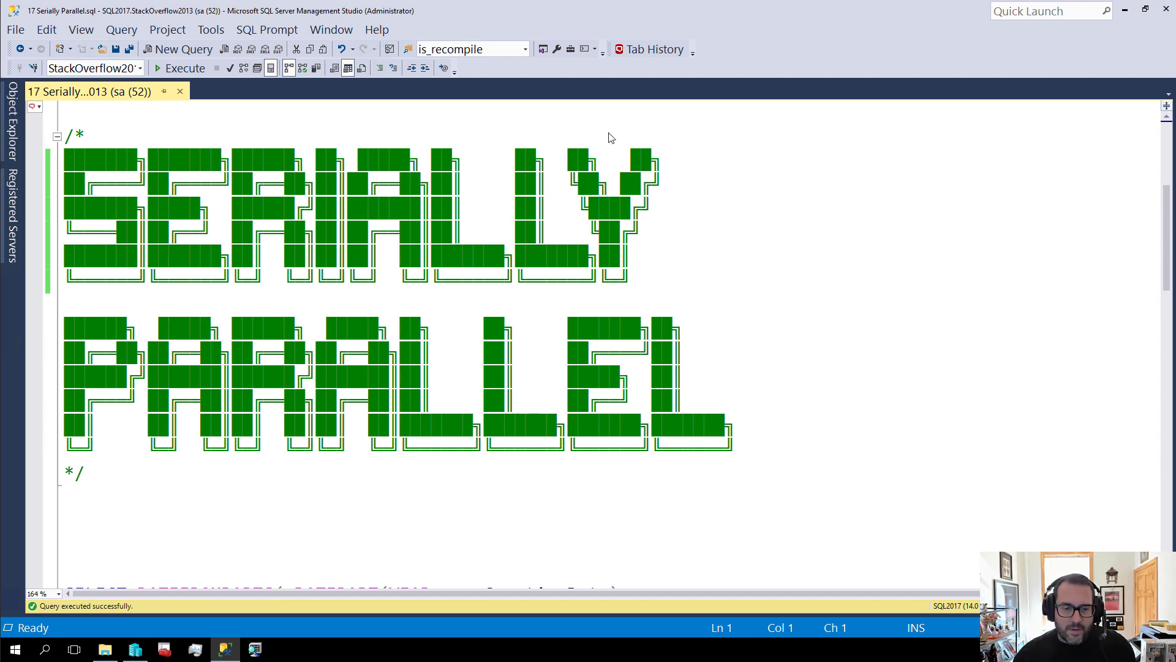
Scroll the script past the comment banner to the SELECT counting answers per month.
{"action": "scroll", "scroll_direction": "down", "scroll_amount": 3}
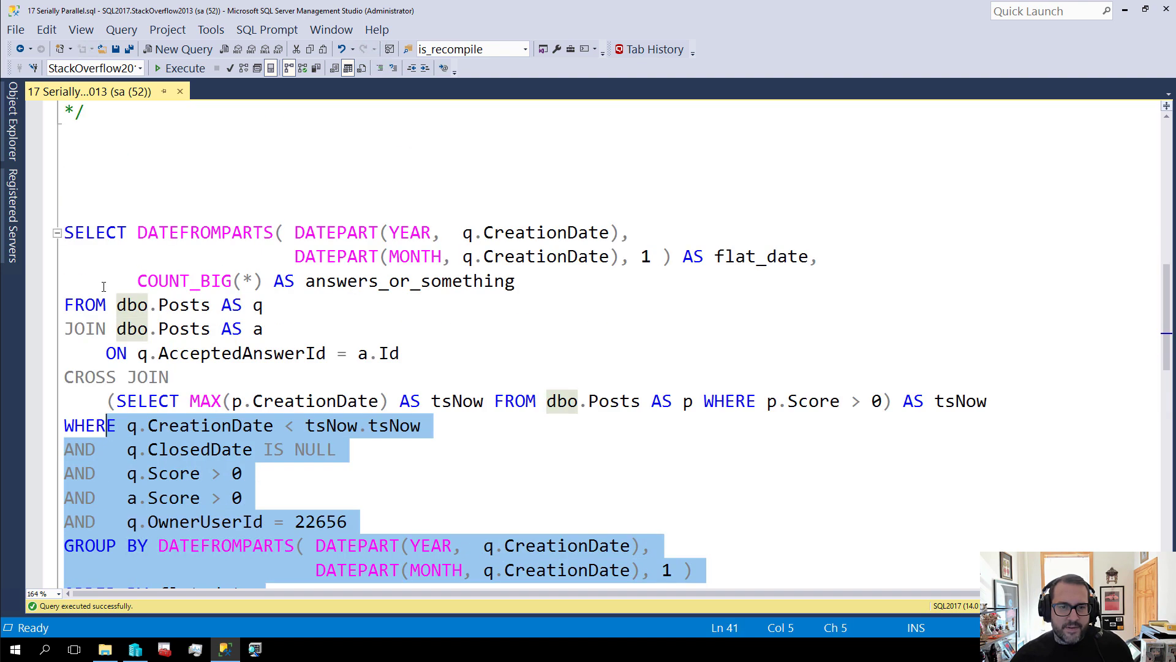
Execute both the parallel and MAXDOP 1 queries and wait for the 16-month results.
{"action": "left_click", "coordinate": [178, 67]}
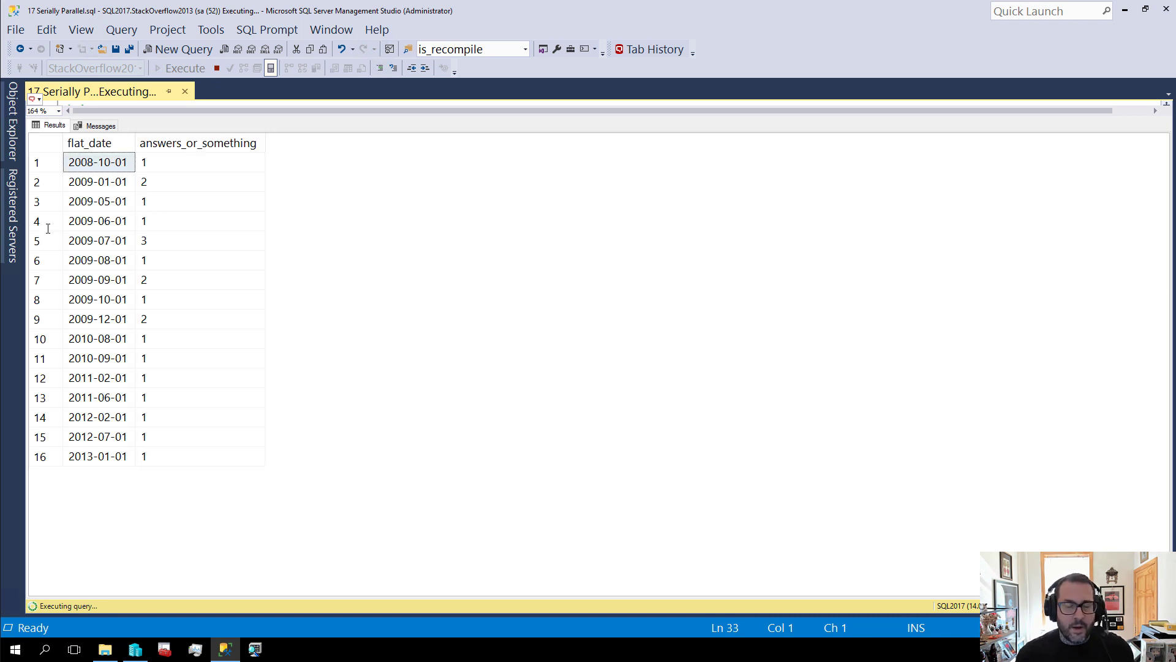
{"action": "mouse_move", "coordinate": [37, 240]}
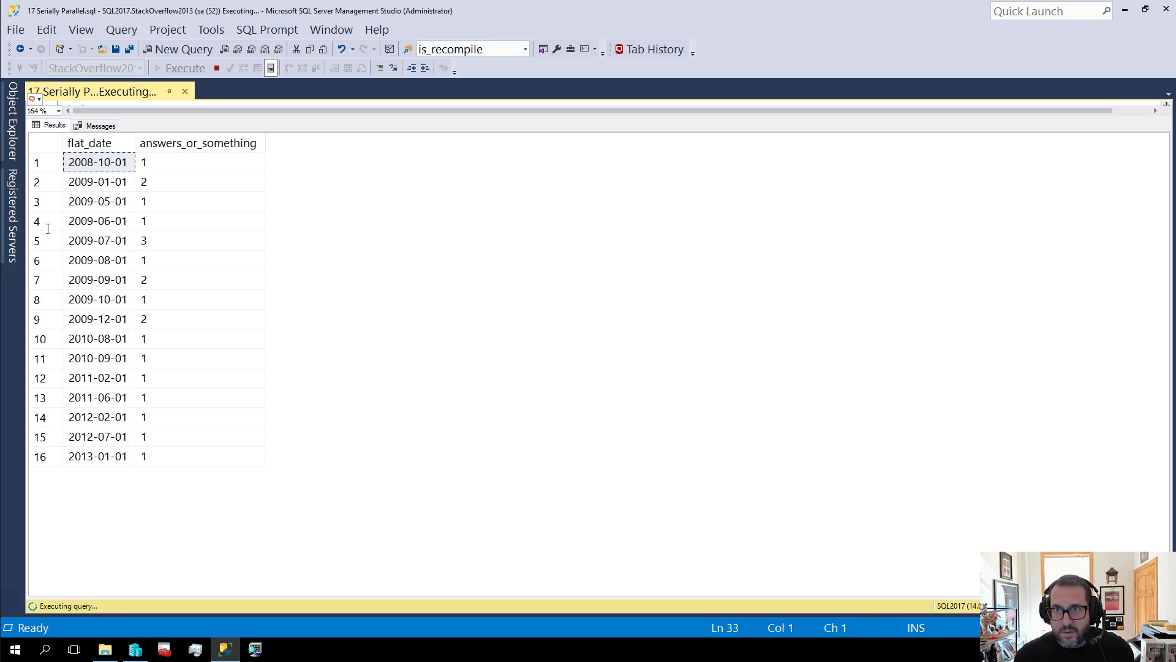
{"action": "left_click", "coordinate": [184, 68]}
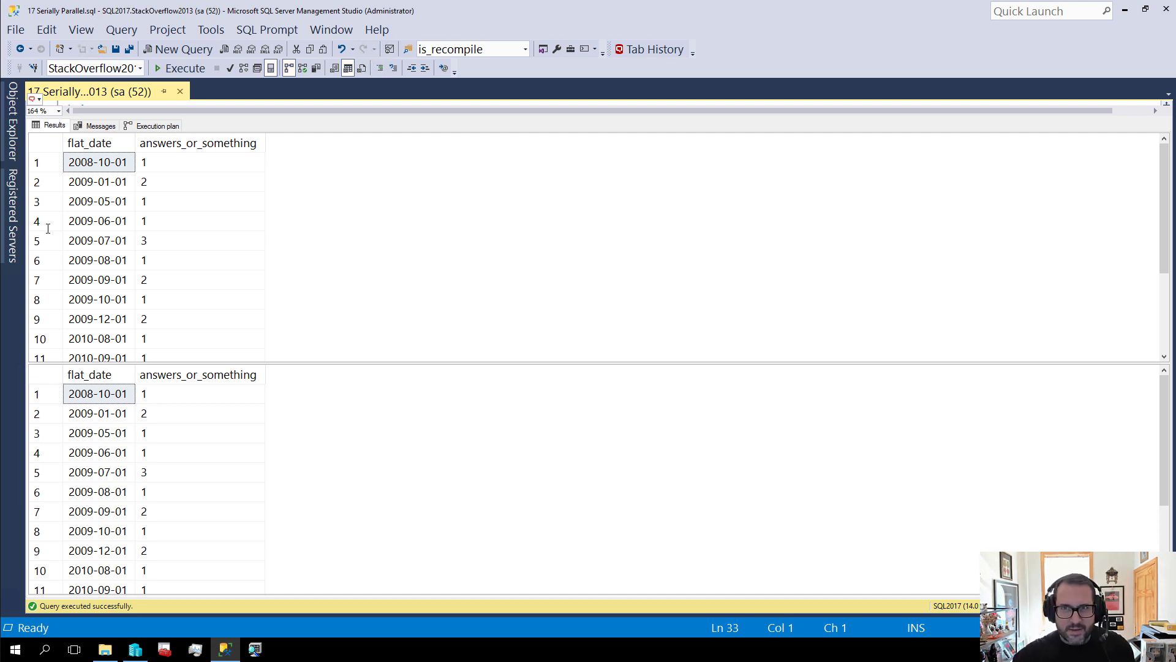
{"action": "mouse_move", "coordinate": [193, 272]}
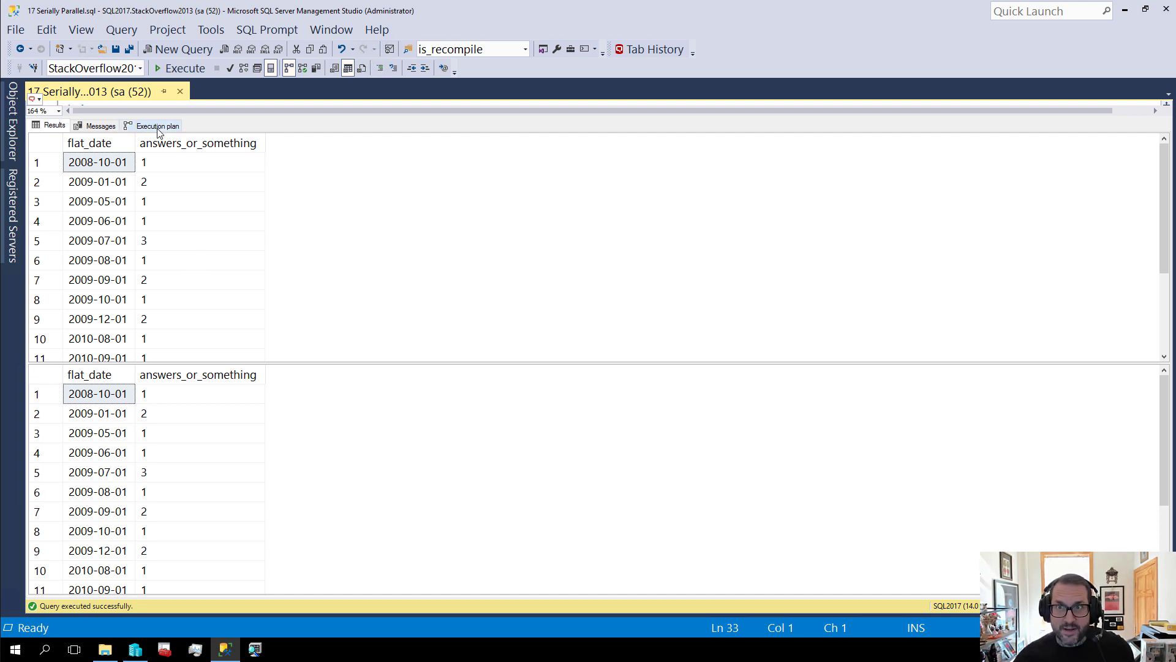
Show both queries' execution plans, with costs split 49% and 51%.
{"action": "left_click", "coordinate": [153, 124]}
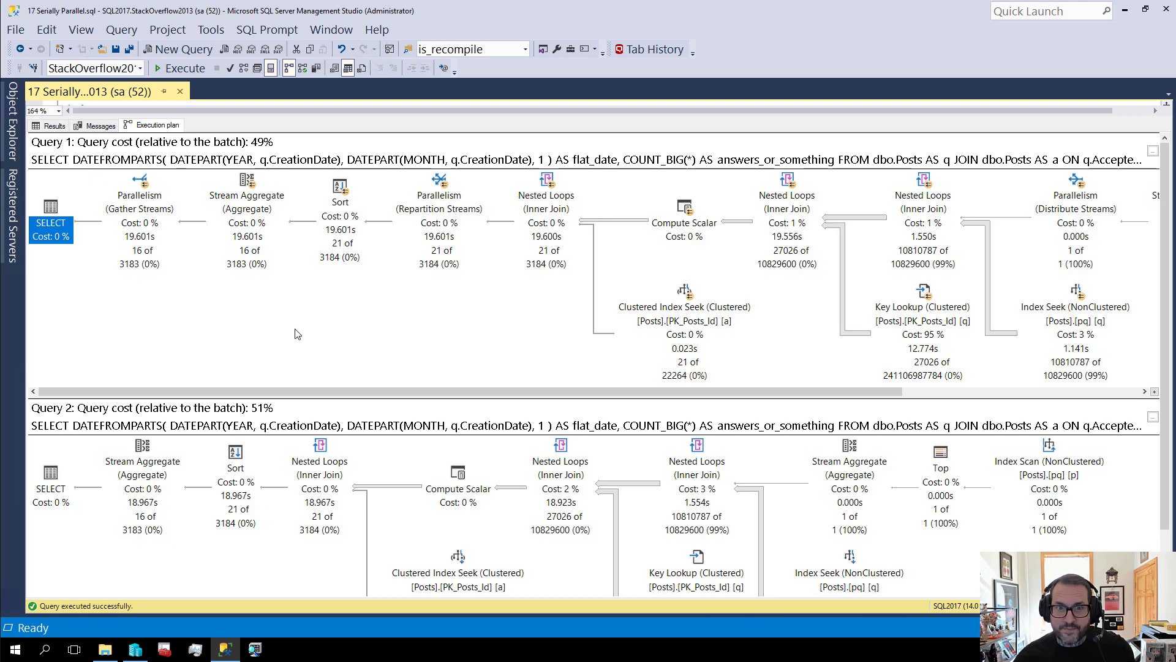
Inspect Query 1's SELECT properties: degree of parallelism 8, CpuTime 19603, ElapsedTime 19601.
{"action": "left_click", "coordinate": [140, 208]}
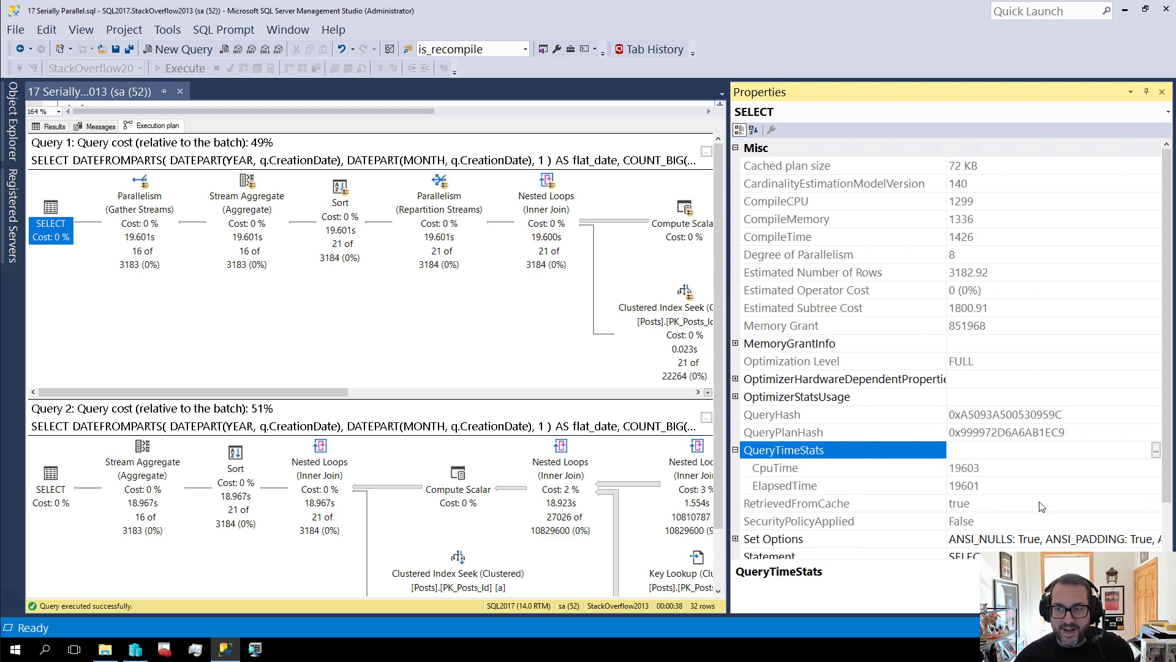
{"action": "left_click", "coordinate": [775, 467]}
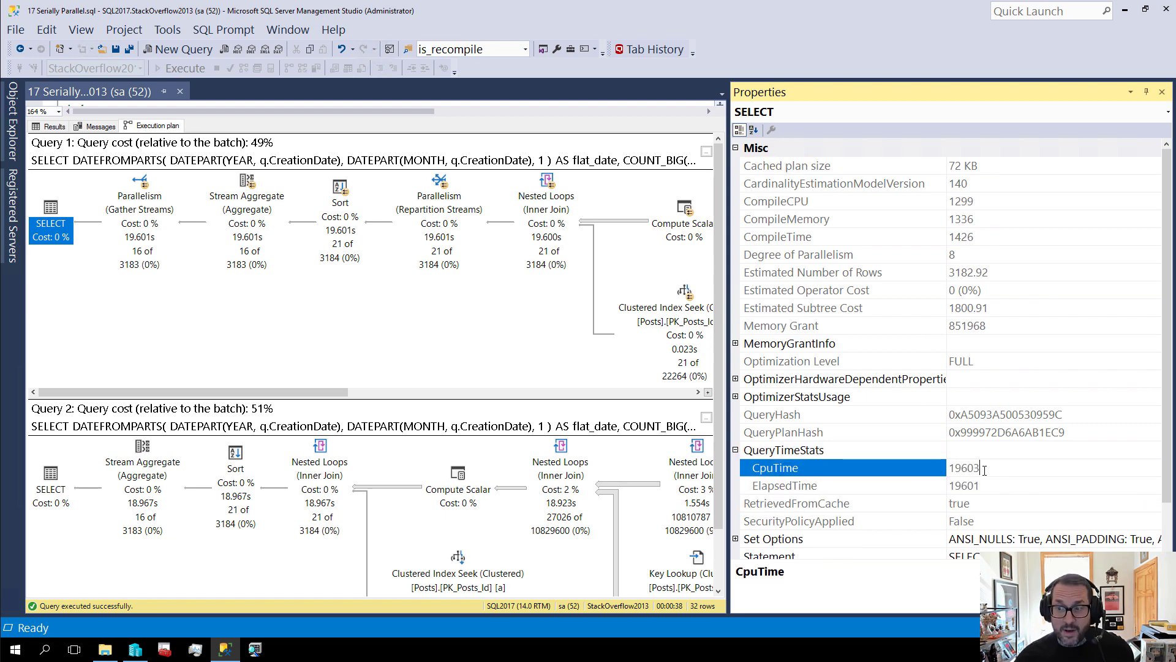
{"action": "double_click", "coordinate": [965, 468]}
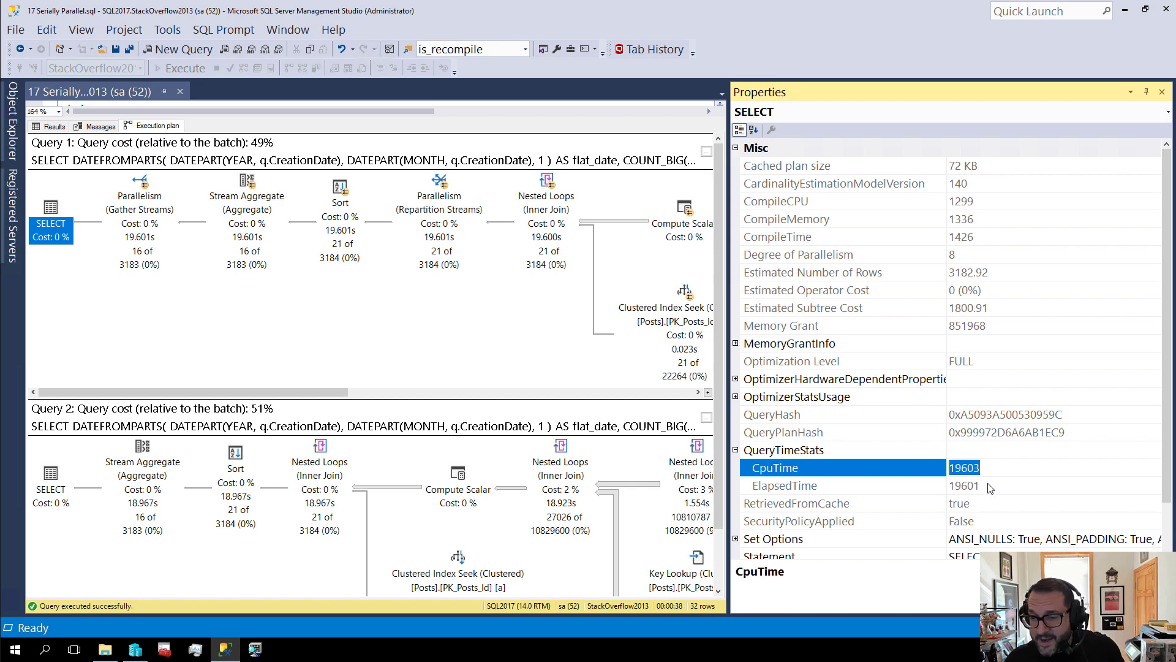
{"action": "left_click", "coordinate": [785, 485]}
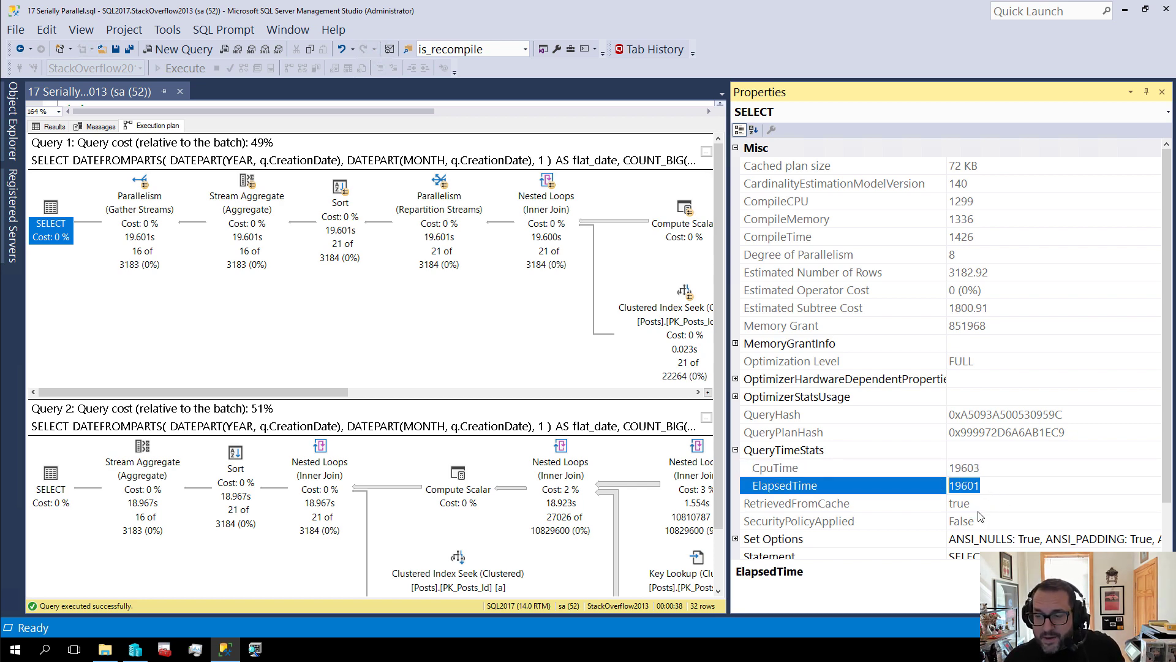
{"action": "mouse_move", "coordinate": [995, 456]}
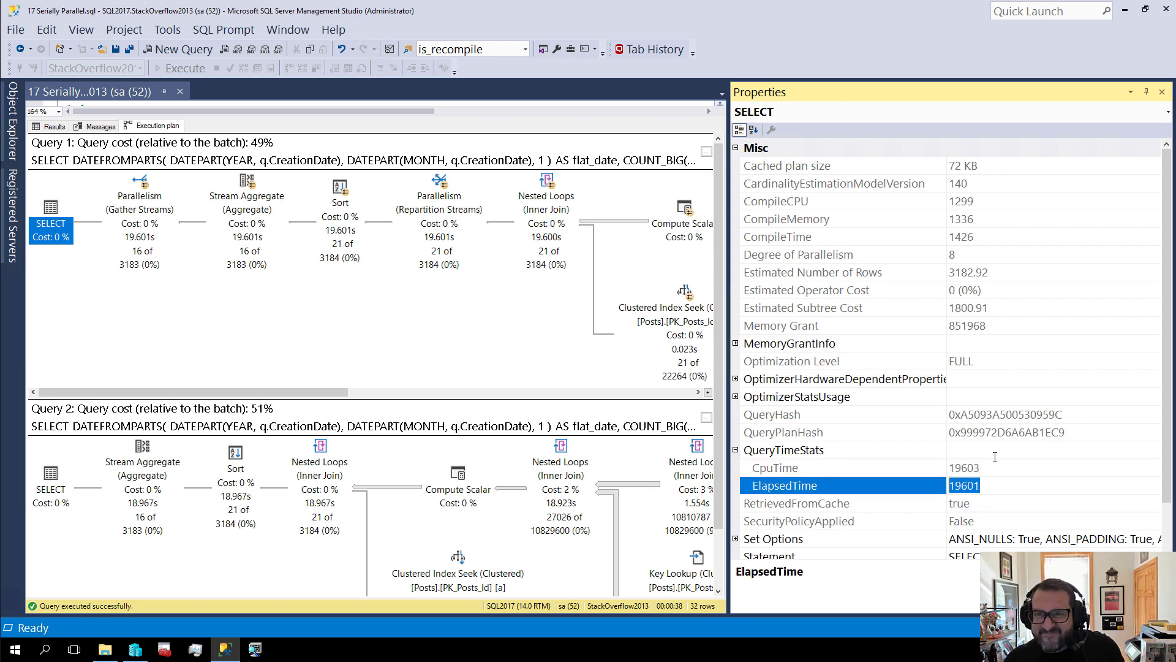
{"action": "mouse_move", "coordinate": [1163, 92]}
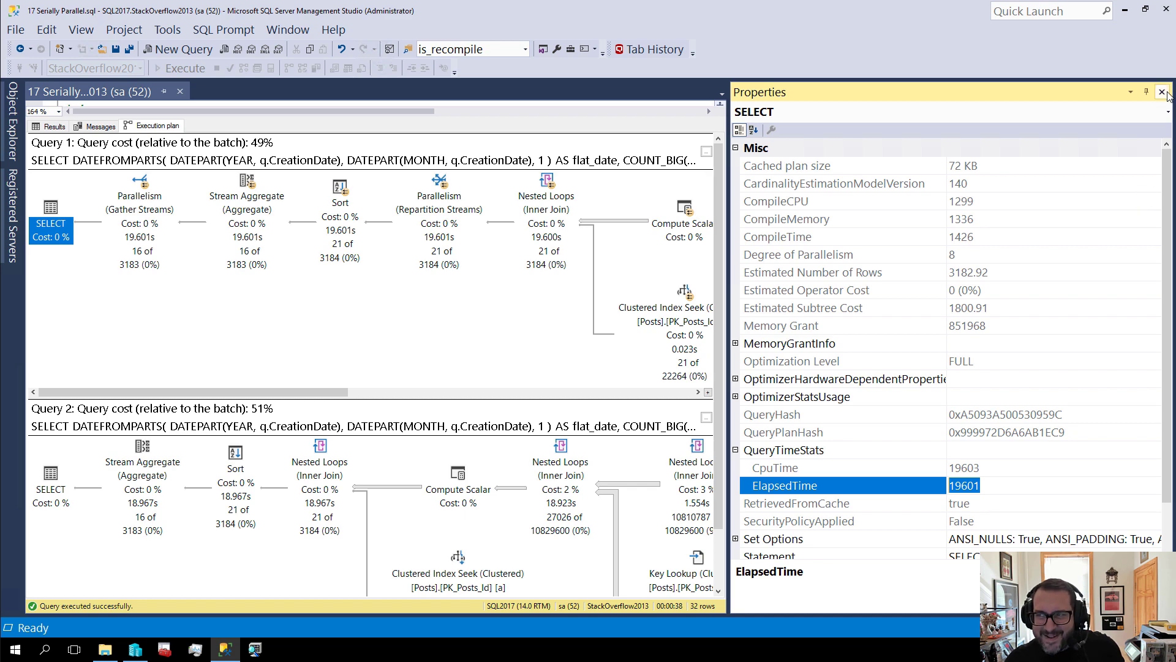
View Query 2's SELECT properties: MaxDOPSetToOne, CpuTime 18966, ElapsedTime 18967.
{"action": "left_click", "coordinate": [1167, 92]}
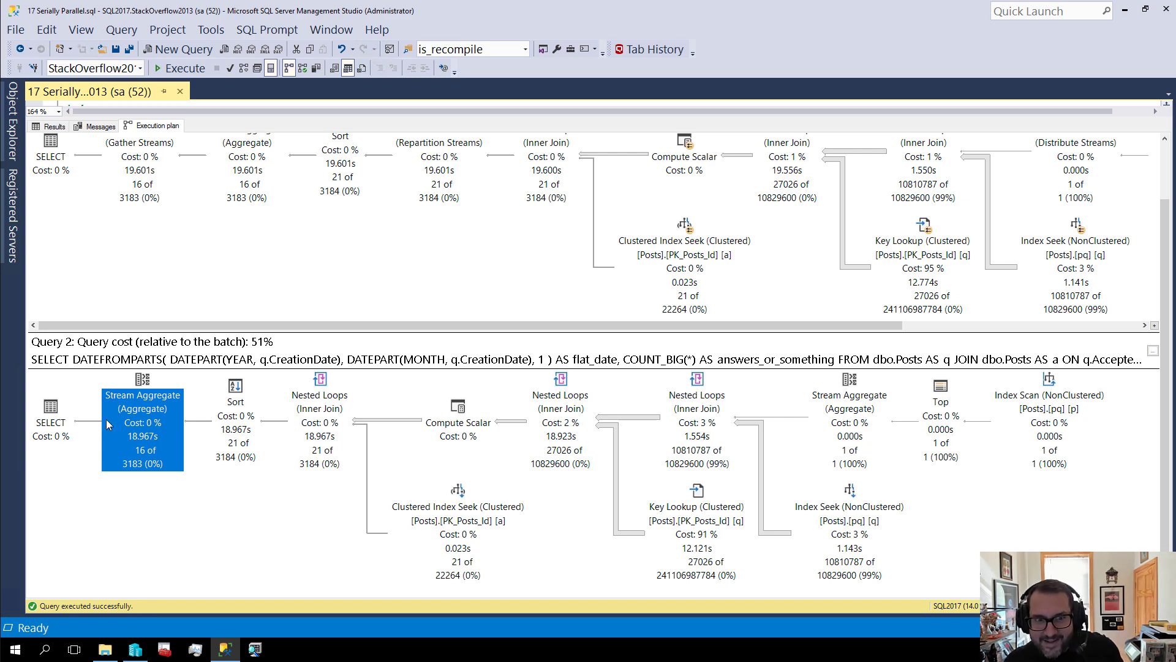
{"action": "right_click", "coordinate": [109, 424]}
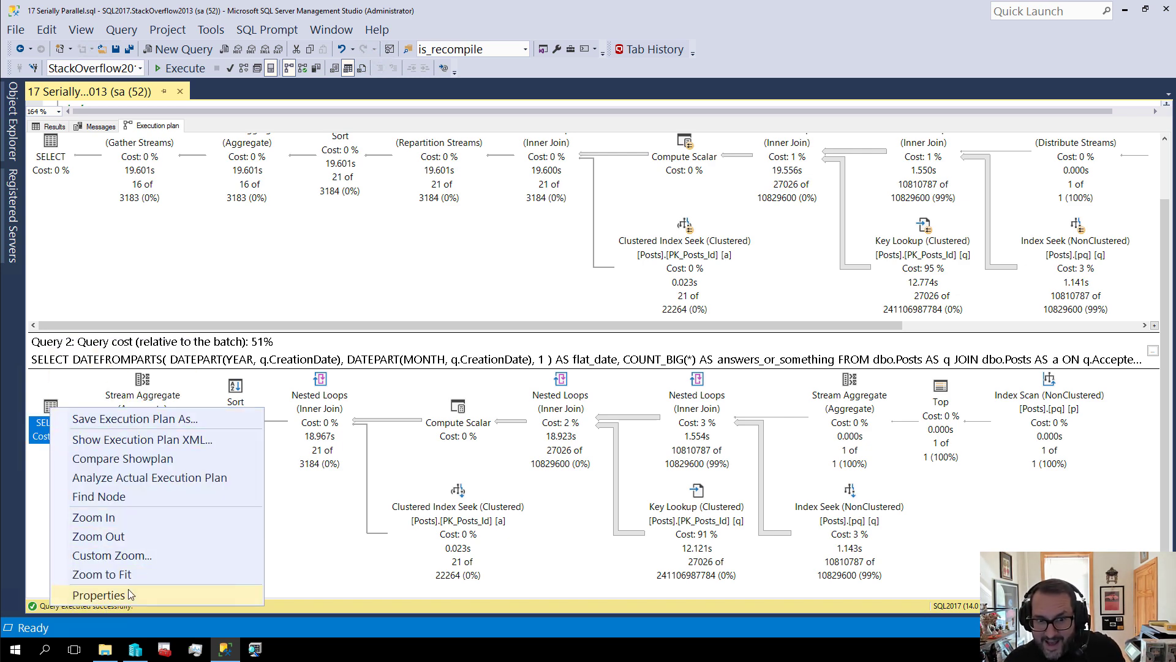
{"action": "left_click", "coordinate": [100, 595]}
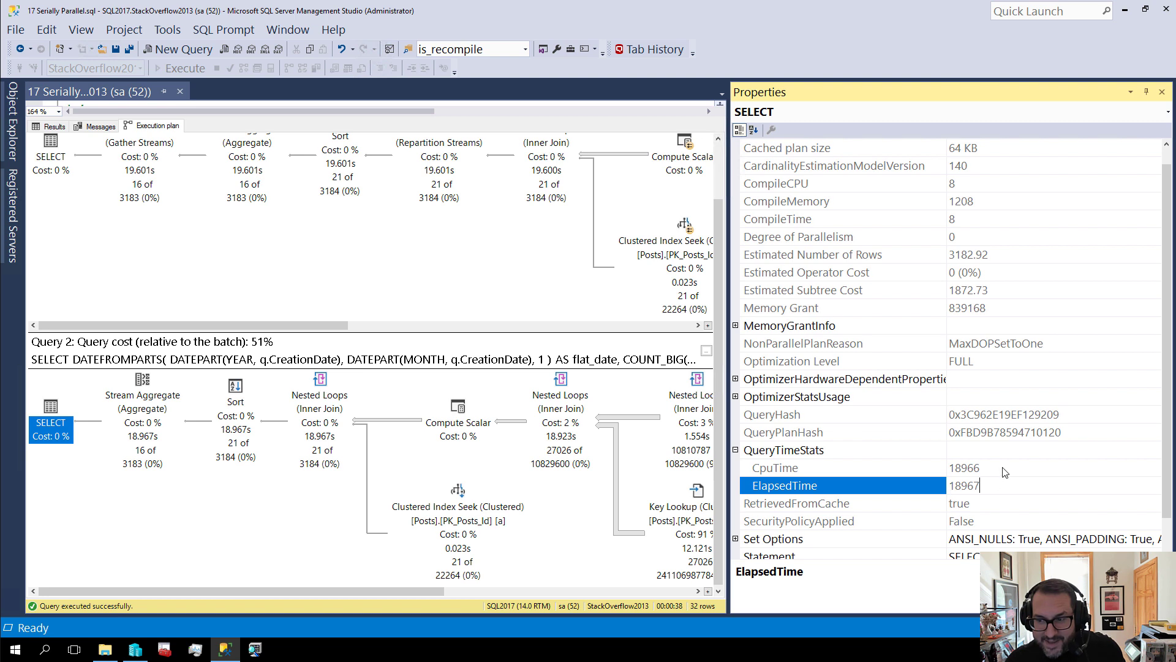
{"action": "left_click", "coordinate": [775, 467]}
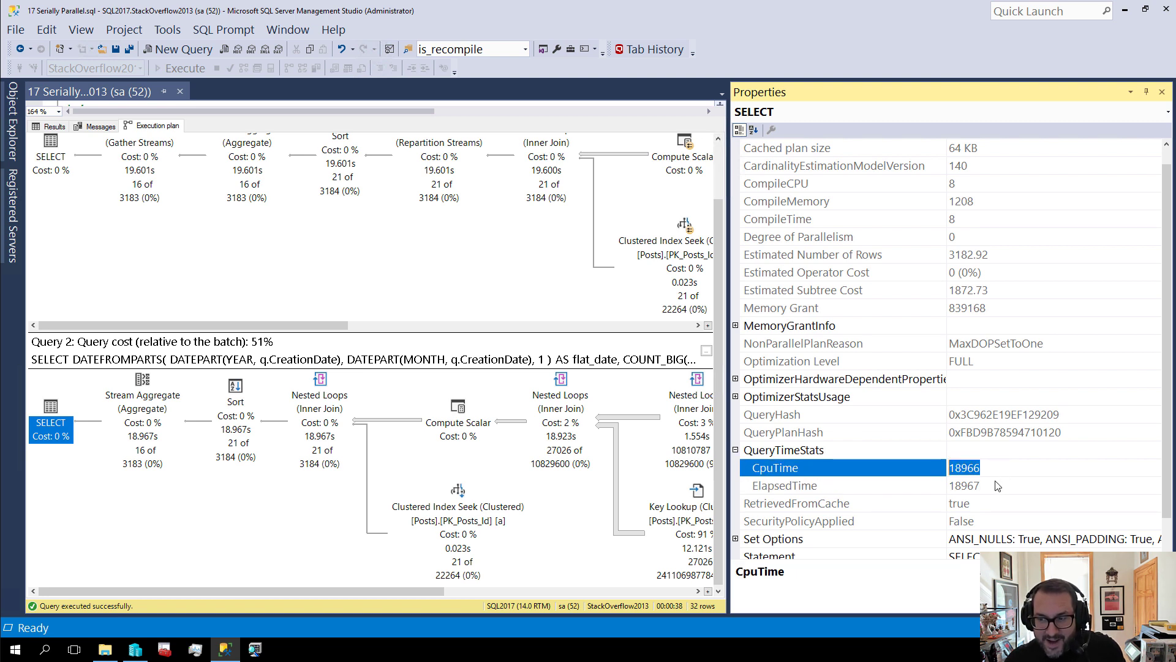
{"action": "left_click", "coordinate": [783, 485]}
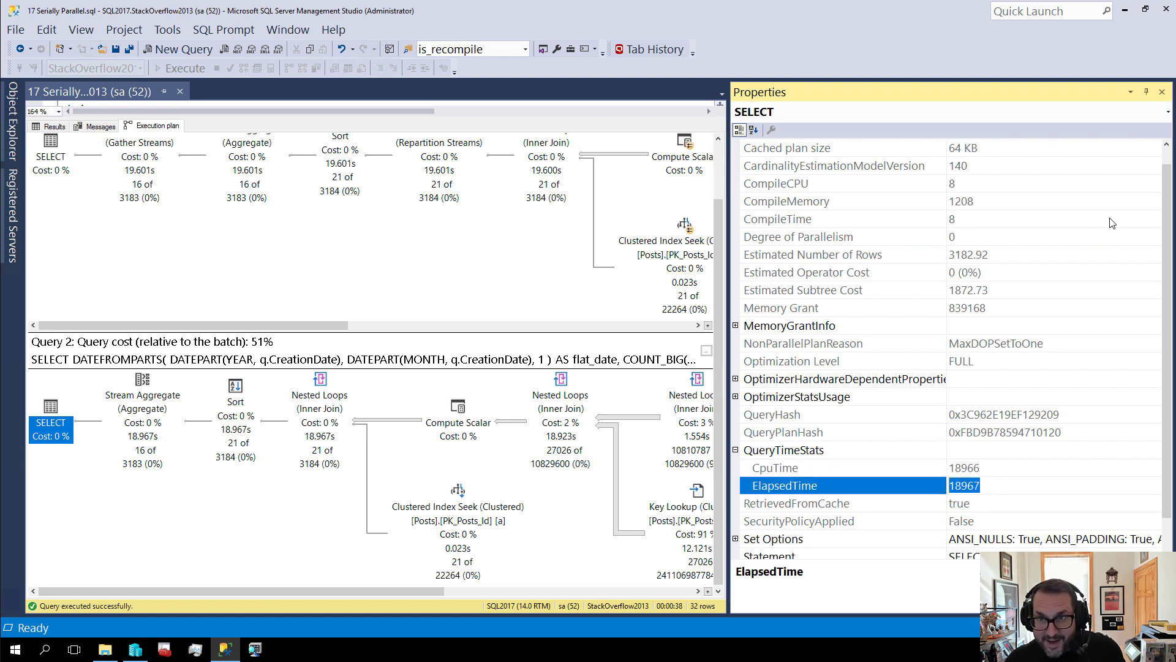
{"action": "mouse_move", "coordinate": [1167, 91]}
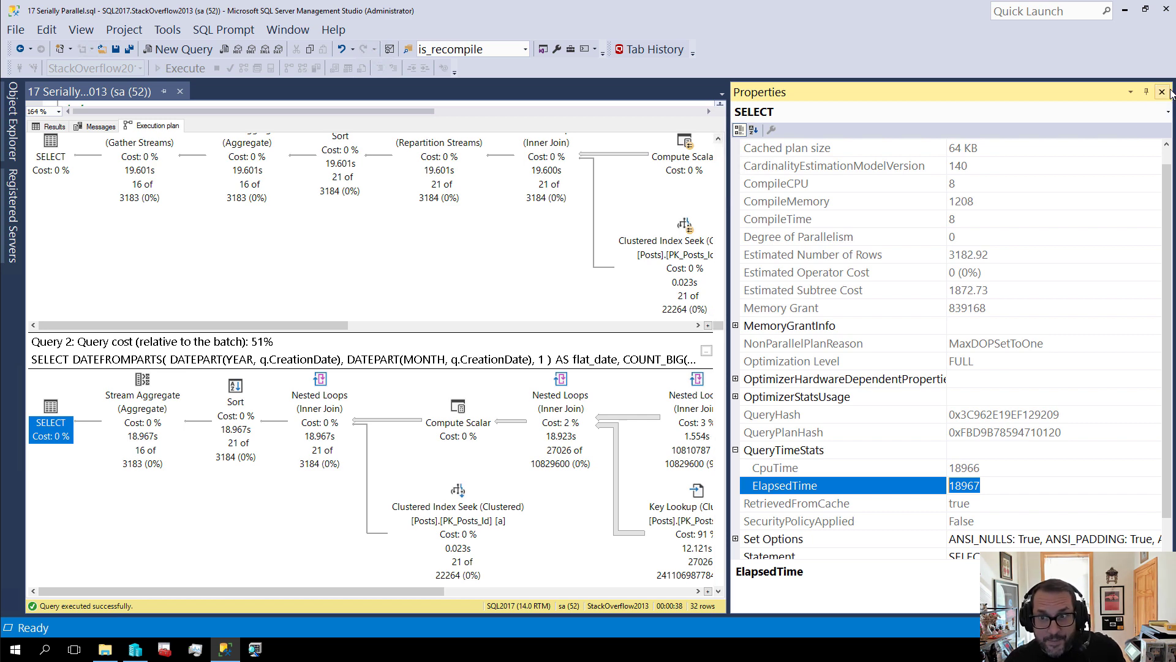
Check Query 1's thread stats: 3 branches, 24 reserved and 17 used threads.
{"action": "left_click", "coordinate": [1167, 91]}
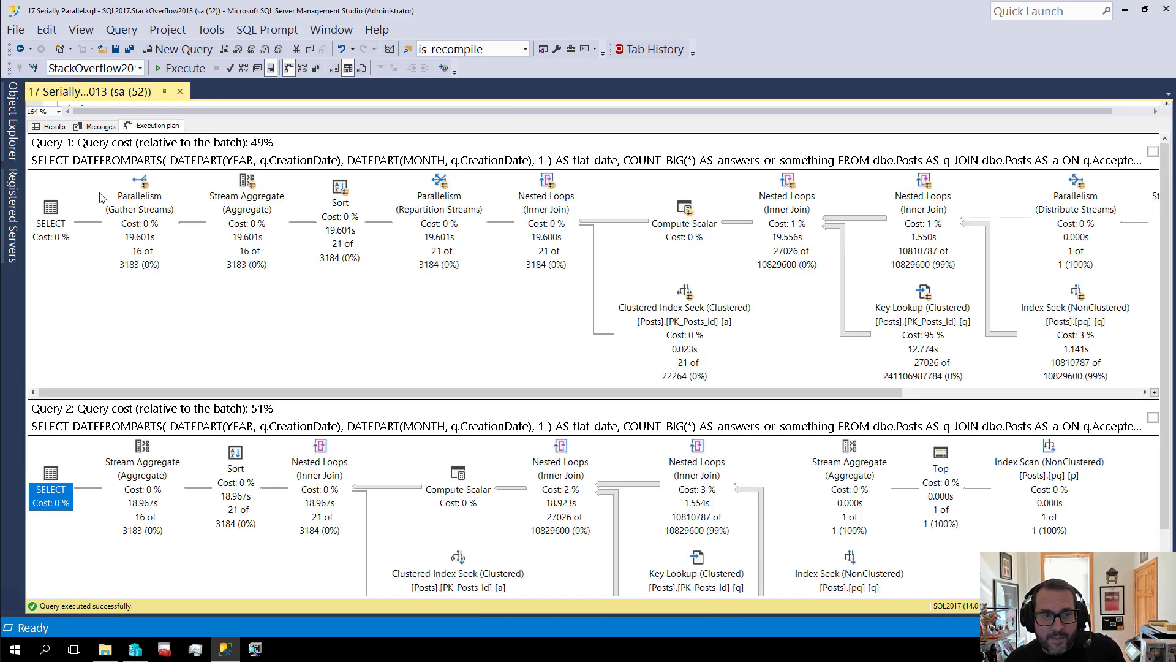
{"action": "mouse_move", "coordinate": [50, 208]}
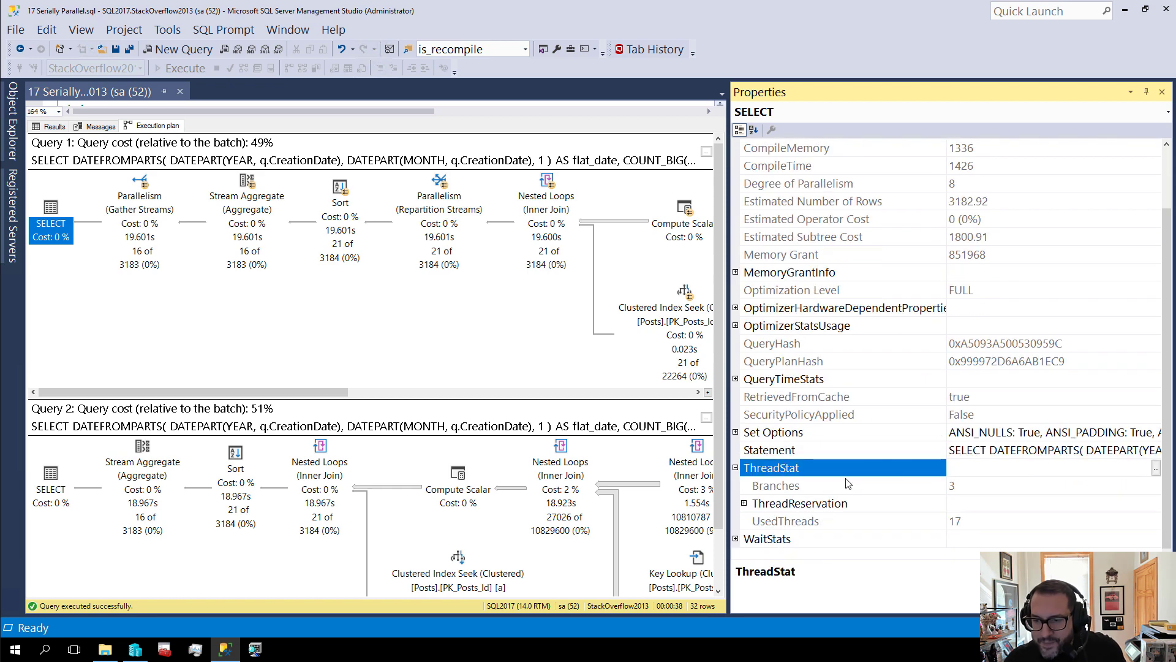
{"action": "left_click", "coordinate": [777, 484]}
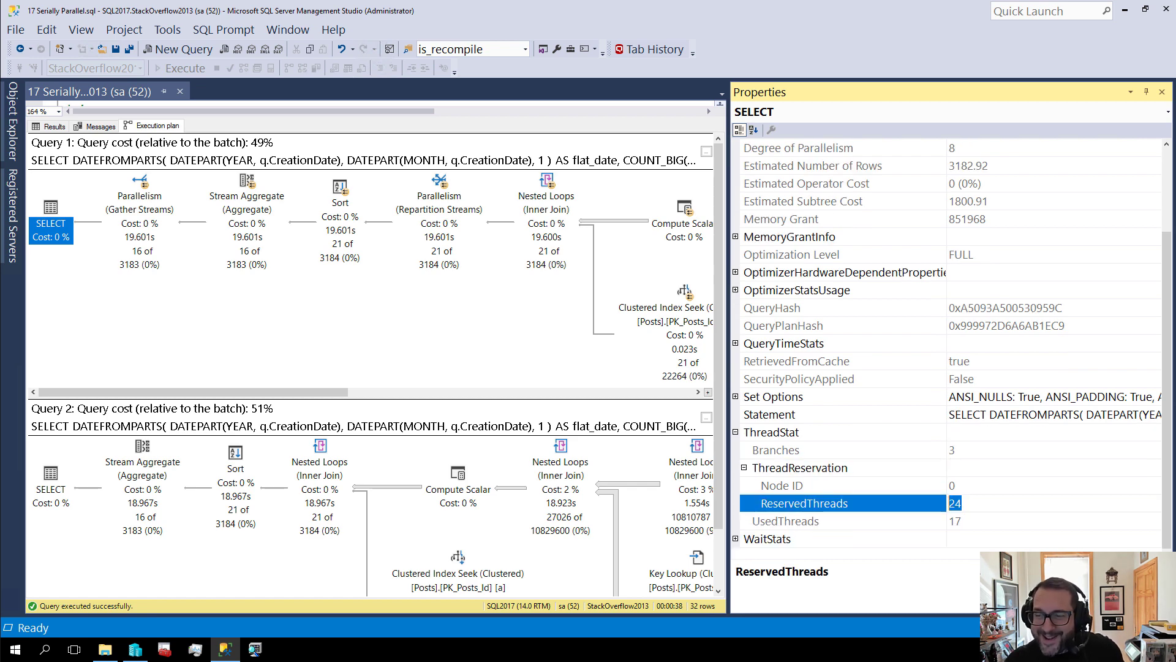
{"action": "left_click", "coordinate": [785, 521]}
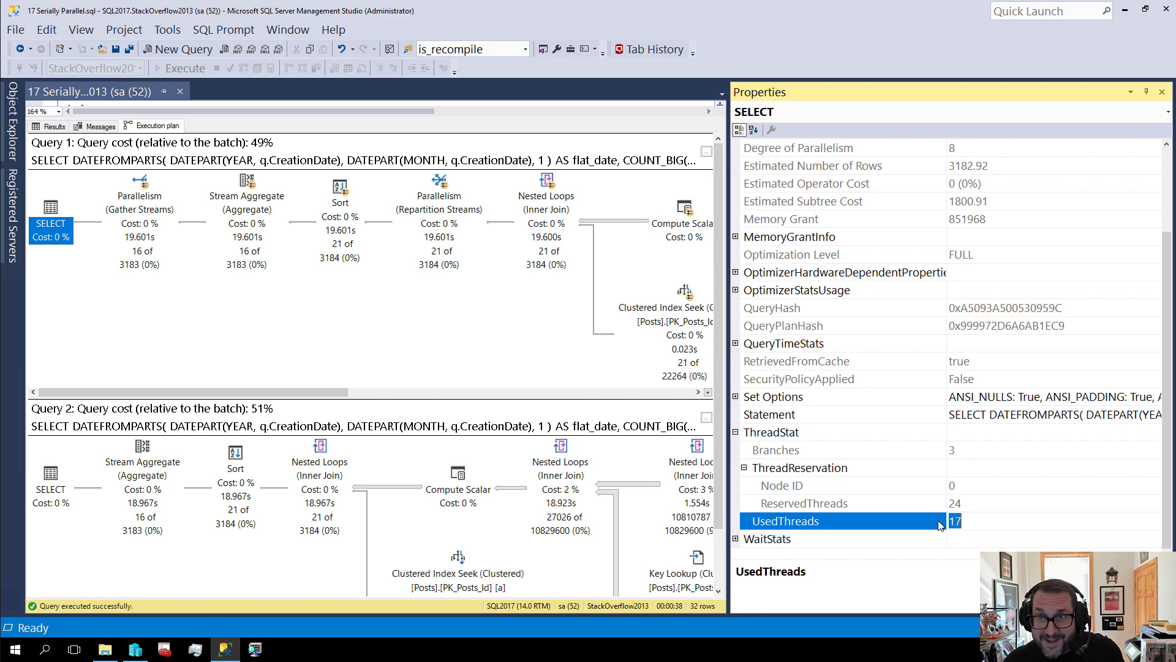
{"action": "mouse_move", "coordinate": [1162, 91]}
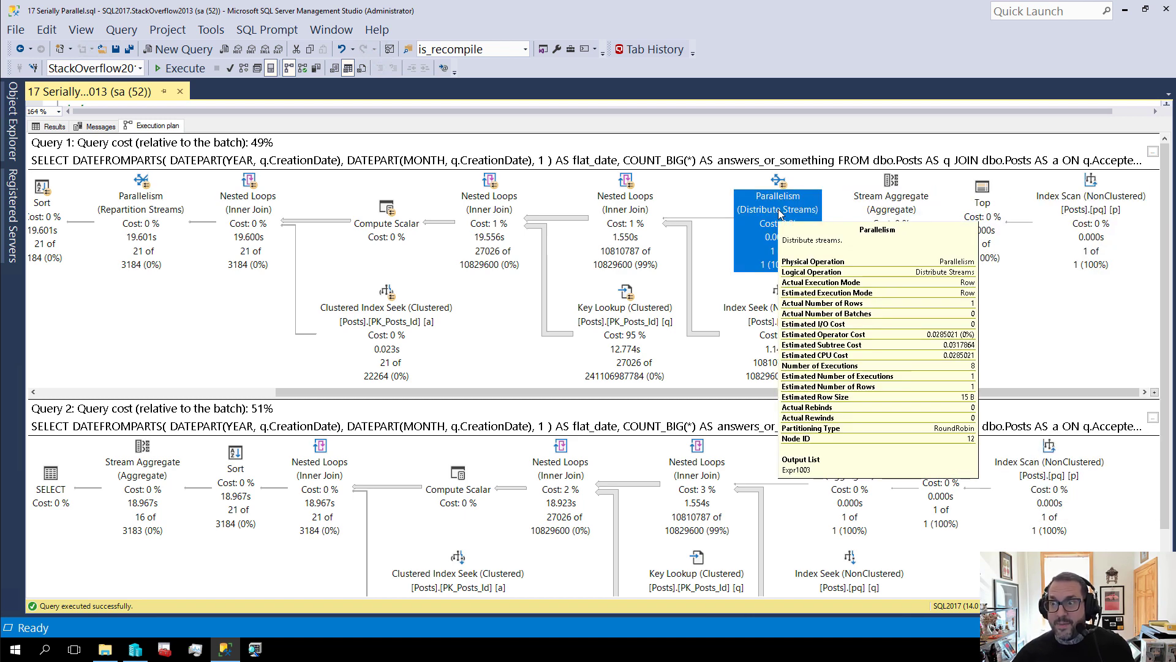
{"action": "mouse_move", "coordinate": [773, 275]}
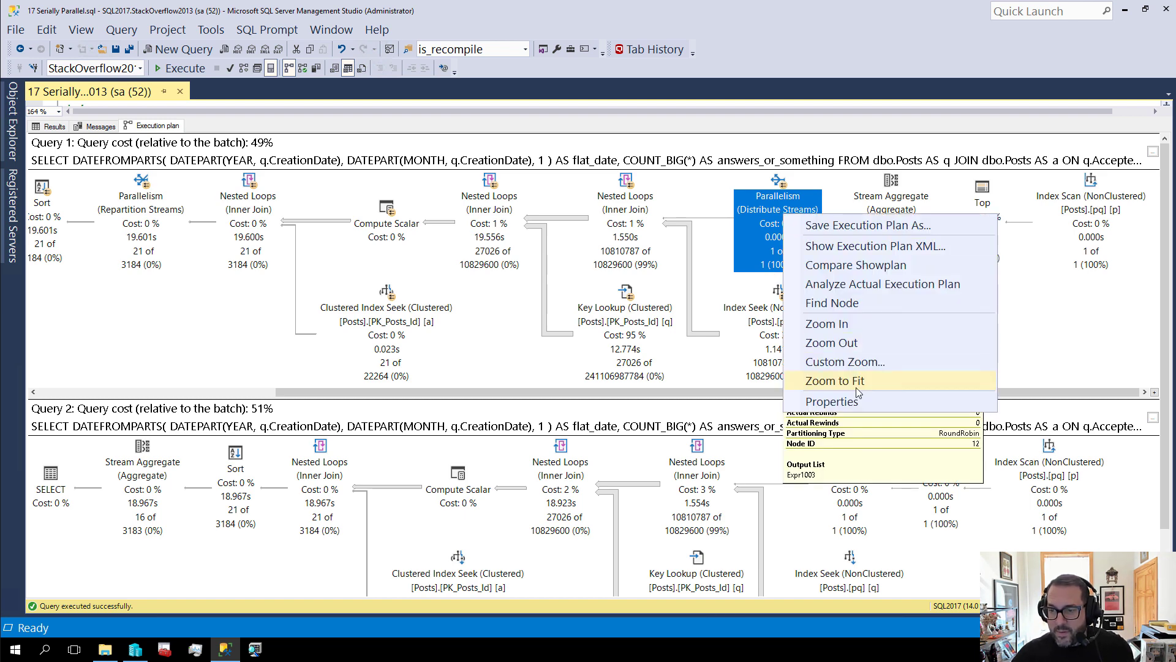
Review Distribute Streams per-thread row counts, finding its single row on Thread 1.
{"action": "left_click", "coordinate": [830, 401]}
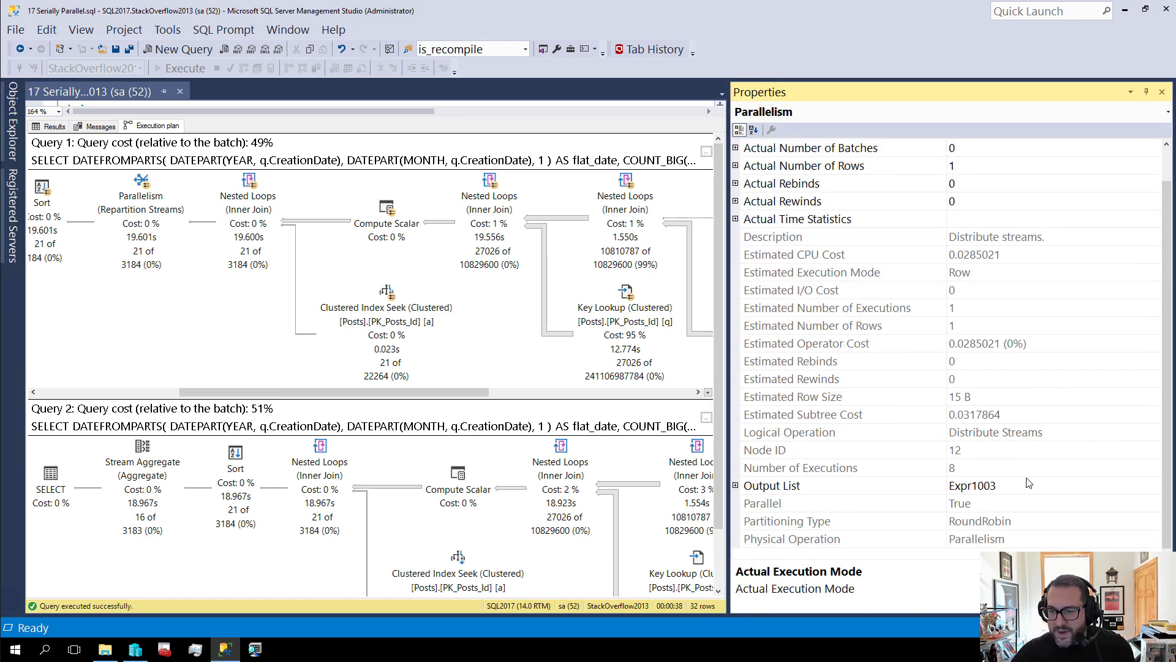
{"action": "left_click", "coordinate": [788, 520]}
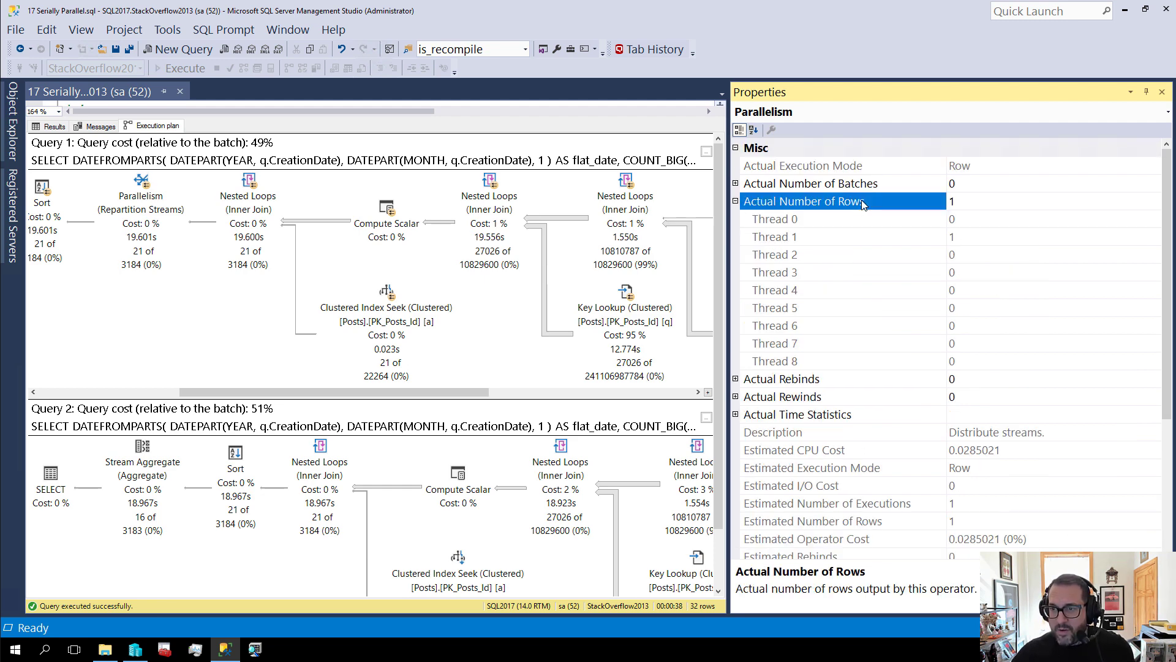
{"action": "left_click", "coordinate": [775, 236]}
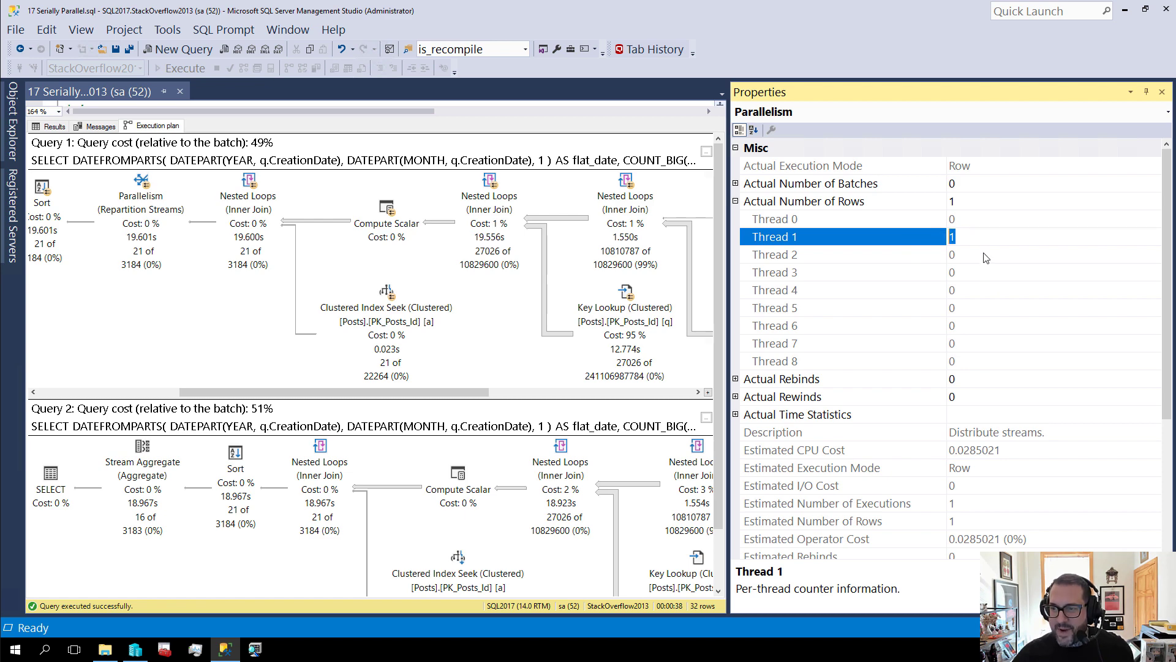
{"action": "left_click", "coordinate": [775, 307]}
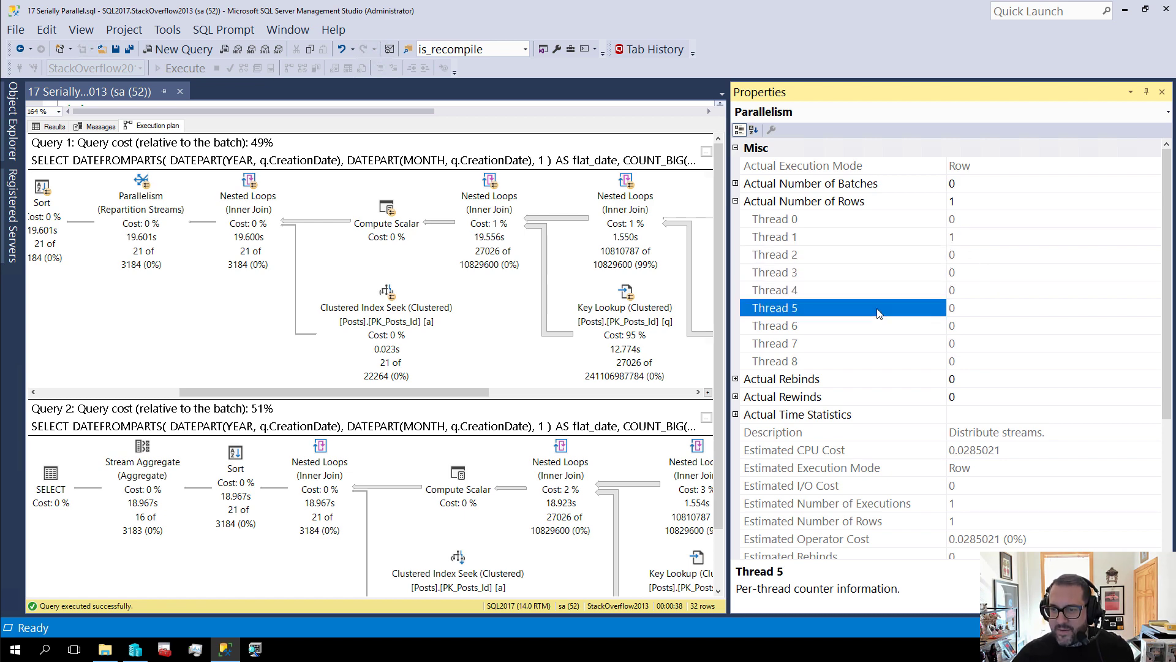
{"action": "left_click", "coordinate": [775, 361]}
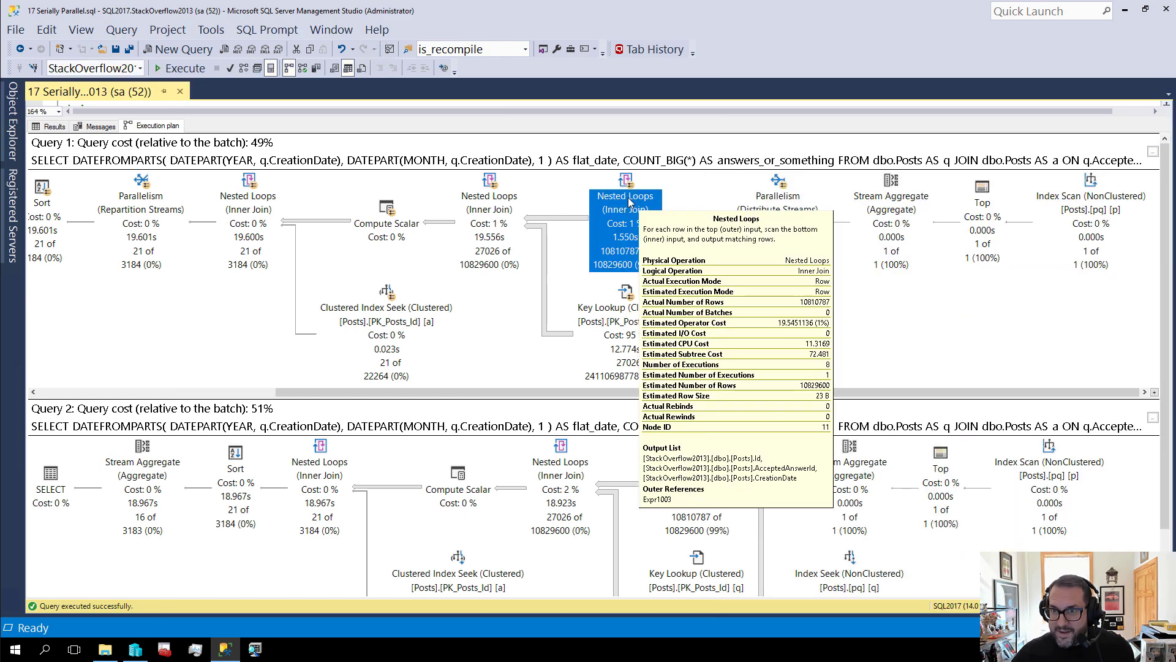
Check per-thread rows for Nested Loops, Index Seek, Key Lookup and Repartition Streams.
{"action": "right_click", "coordinate": [624, 203]}
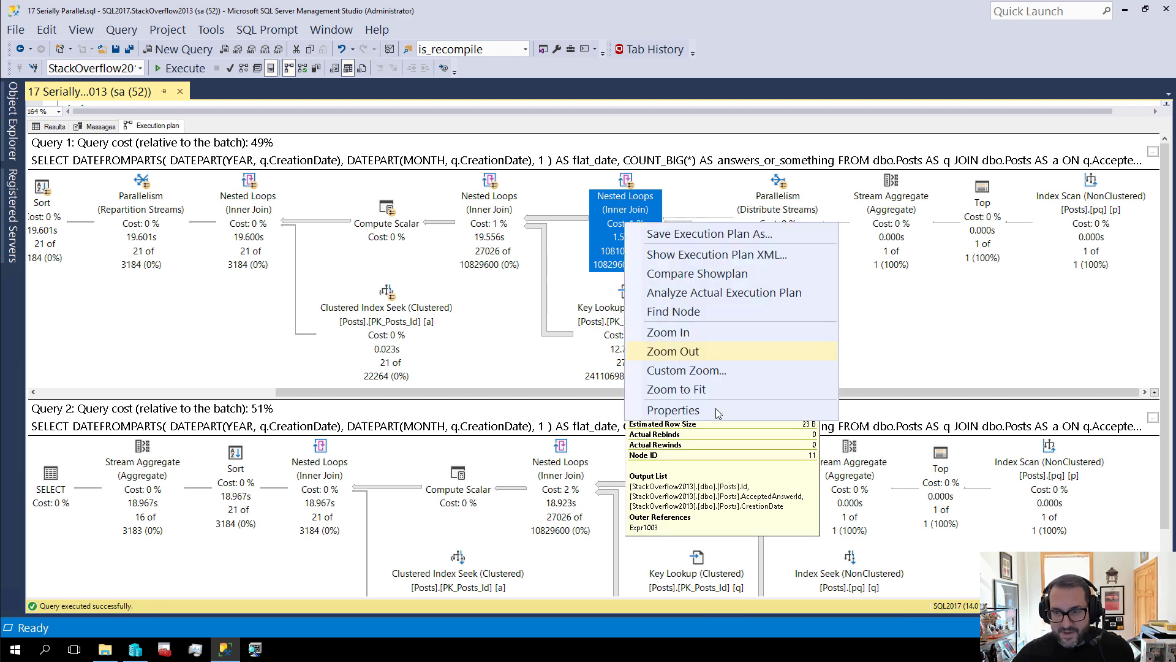
{"action": "left_click", "coordinate": [672, 410]}
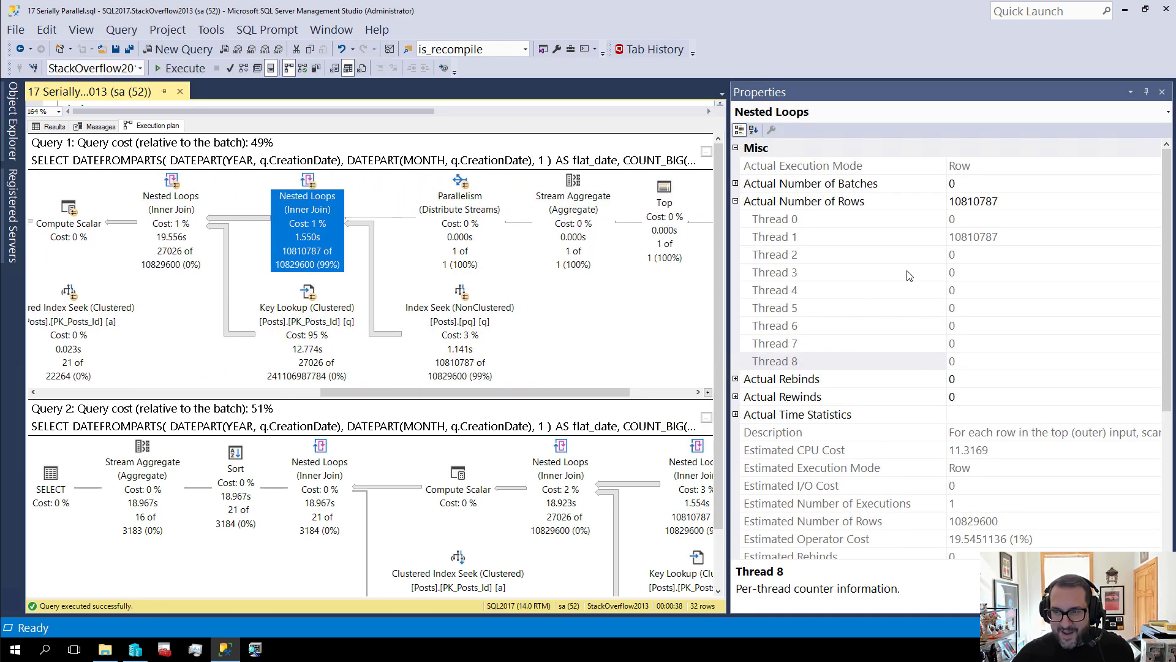
{"action": "left_click", "coordinate": [774, 237]}
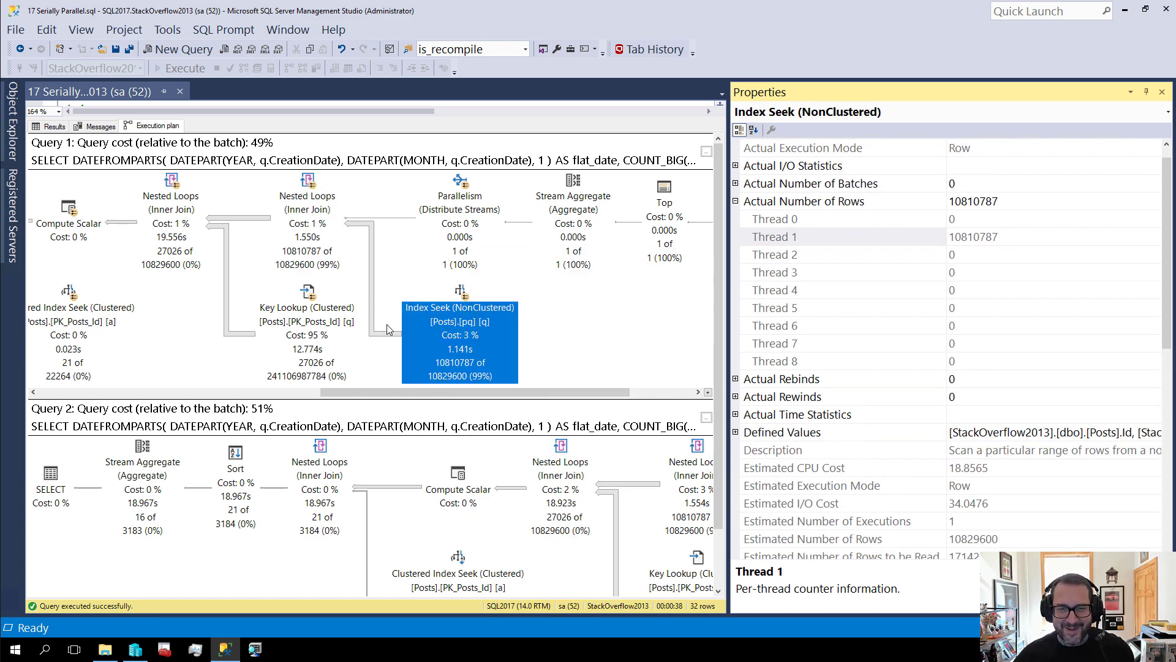
{"action": "left_click", "coordinate": [306, 183]}
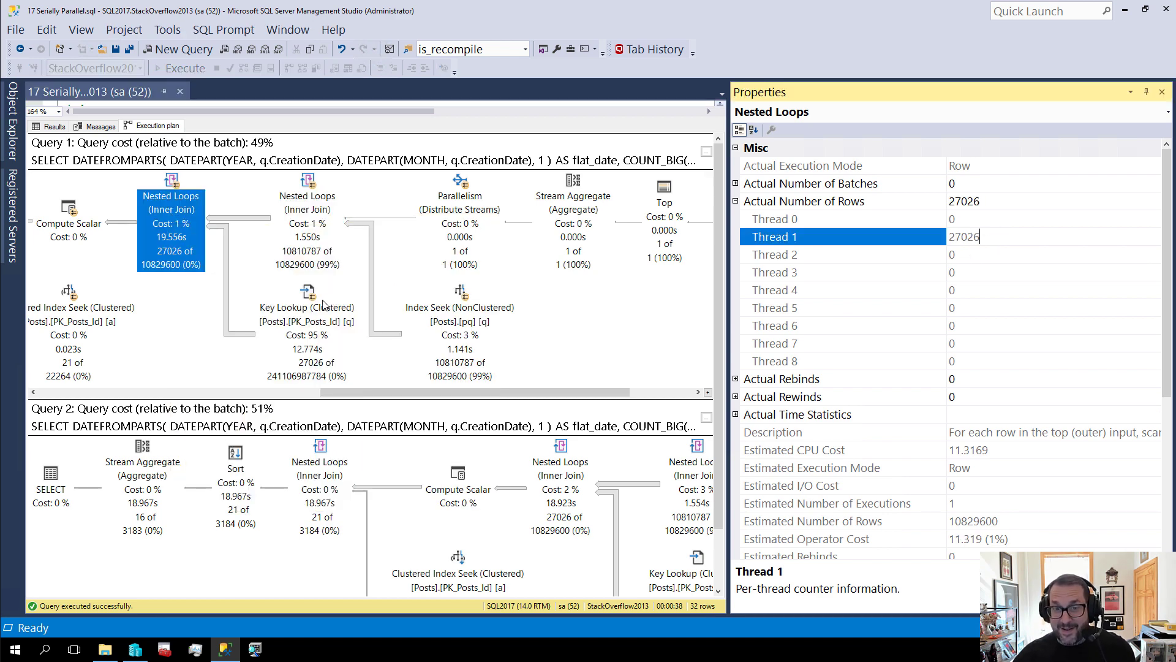
{"action": "left_click", "coordinate": [328, 322]}
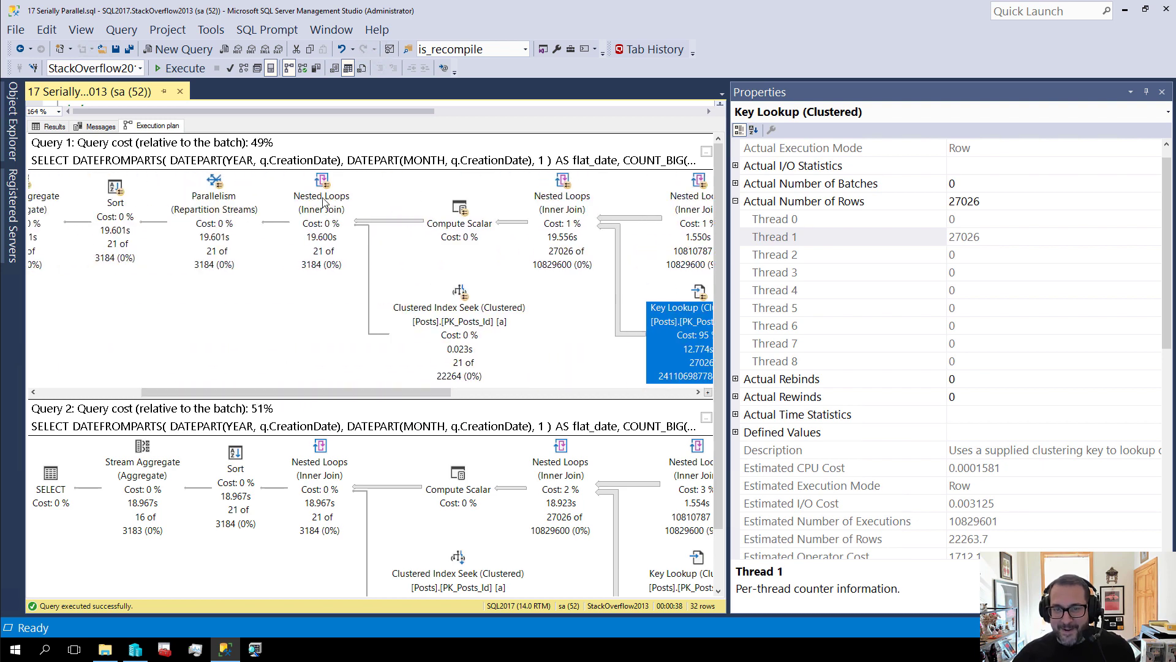
{"action": "left_click", "coordinate": [321, 196]}
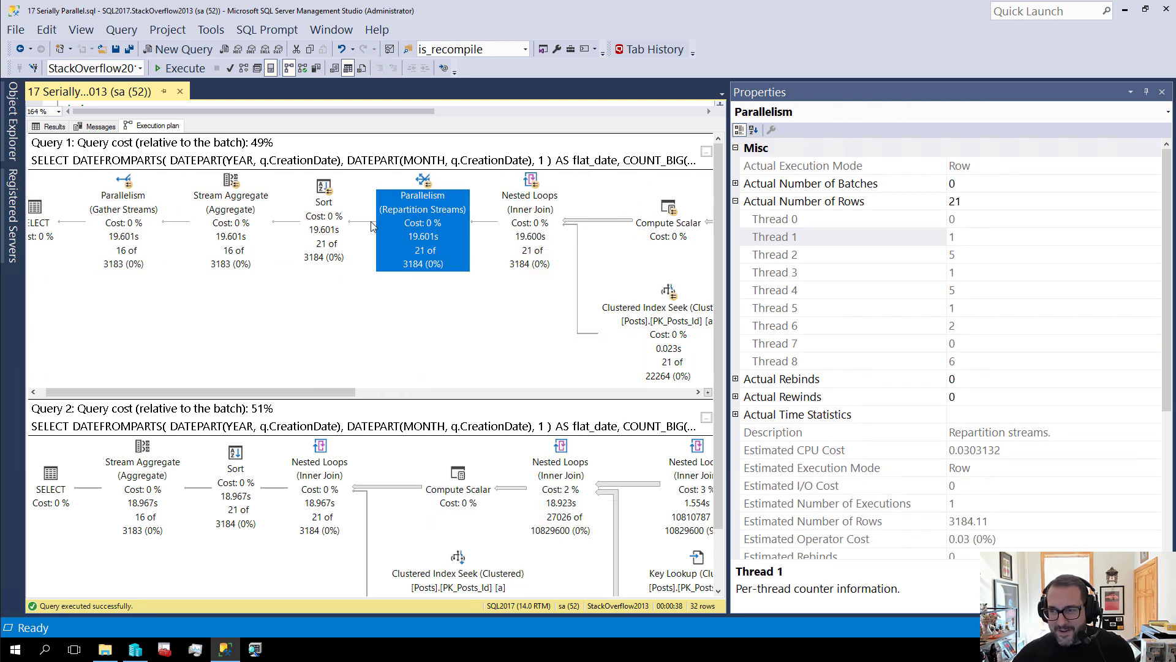
{"action": "mouse_move", "coordinate": [954, 234]}
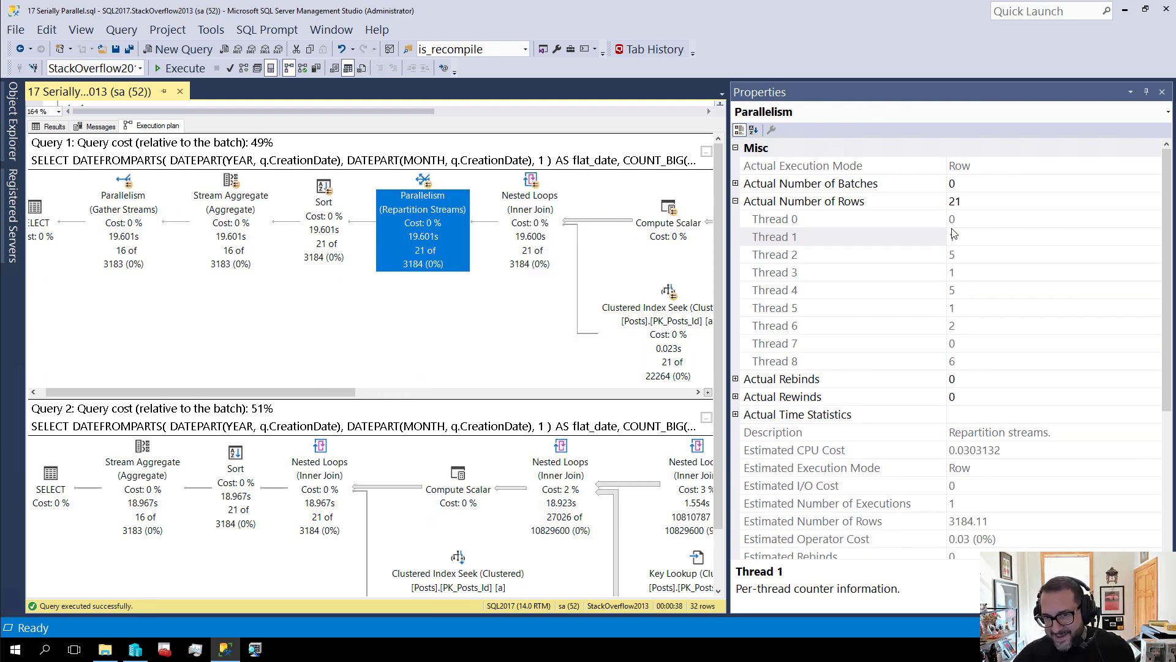
{"action": "left_click", "coordinate": [773, 236]}
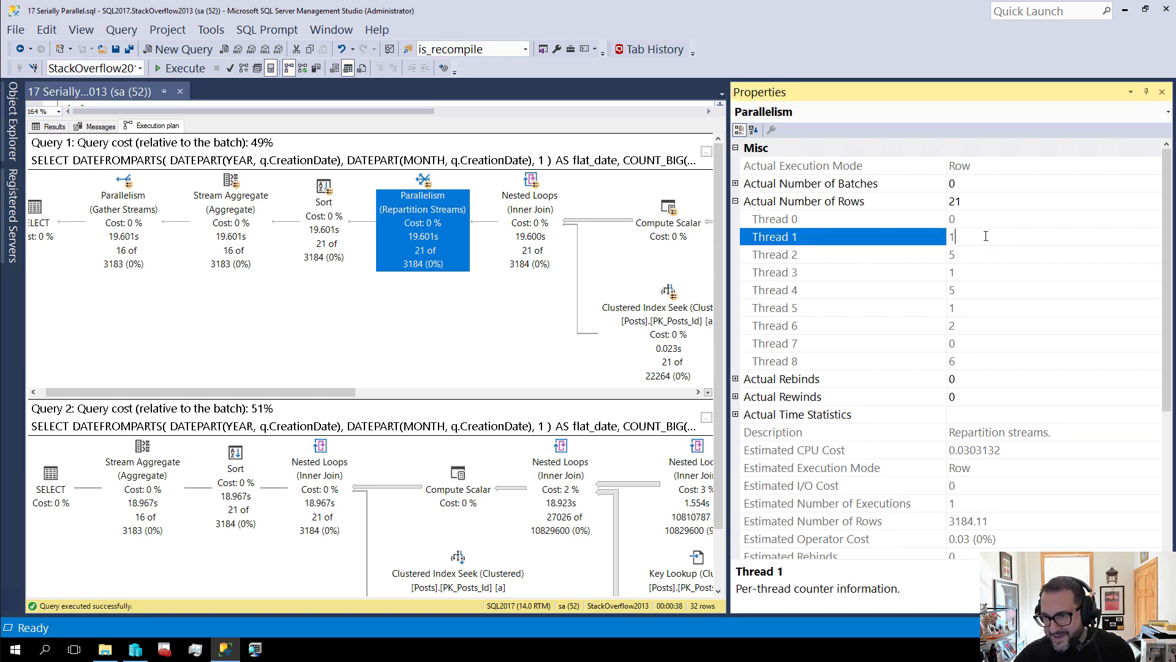
{"action": "left_click", "coordinate": [776, 254]}
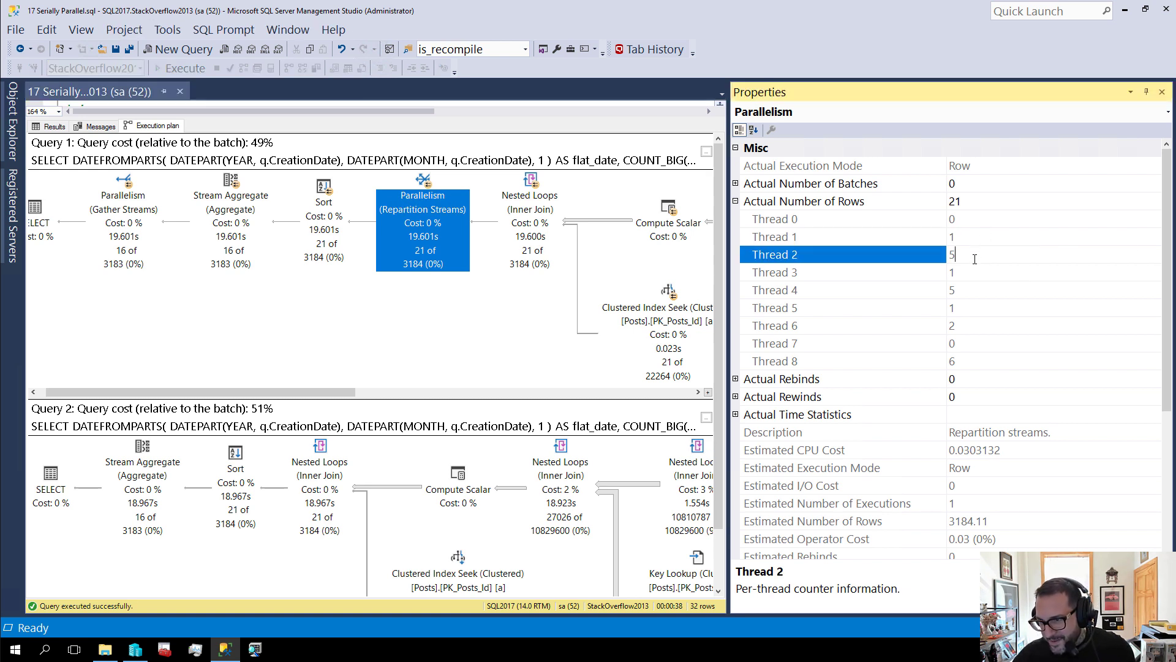
{"action": "left_click", "coordinate": [776, 271]}
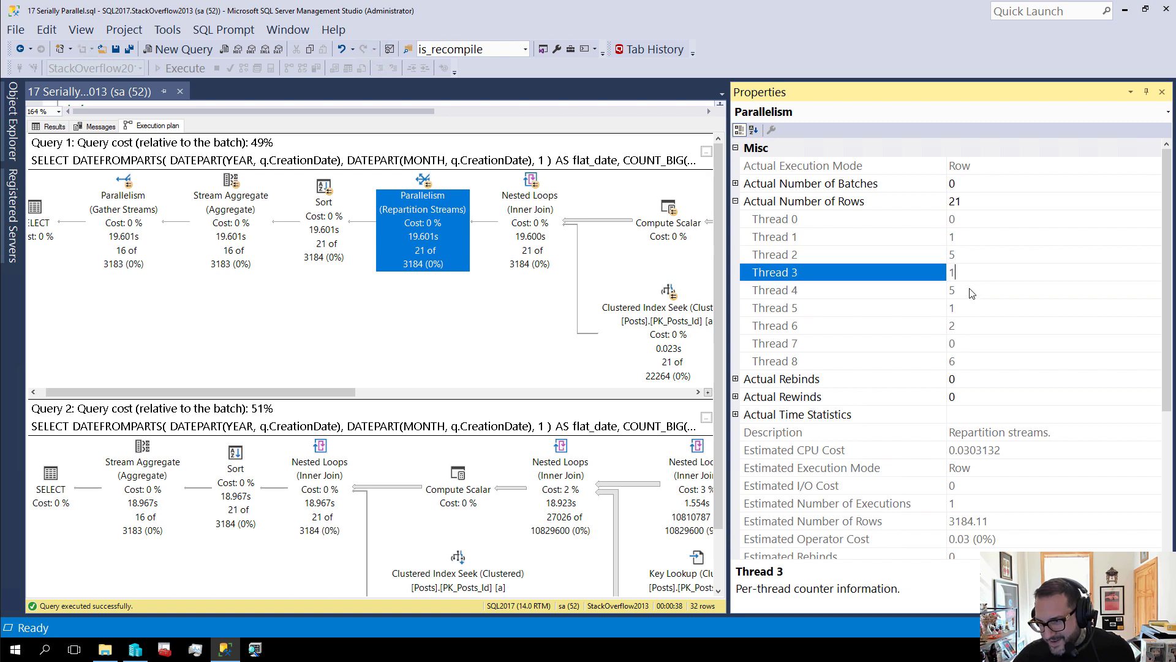
{"action": "left_click", "coordinate": [775, 307]}
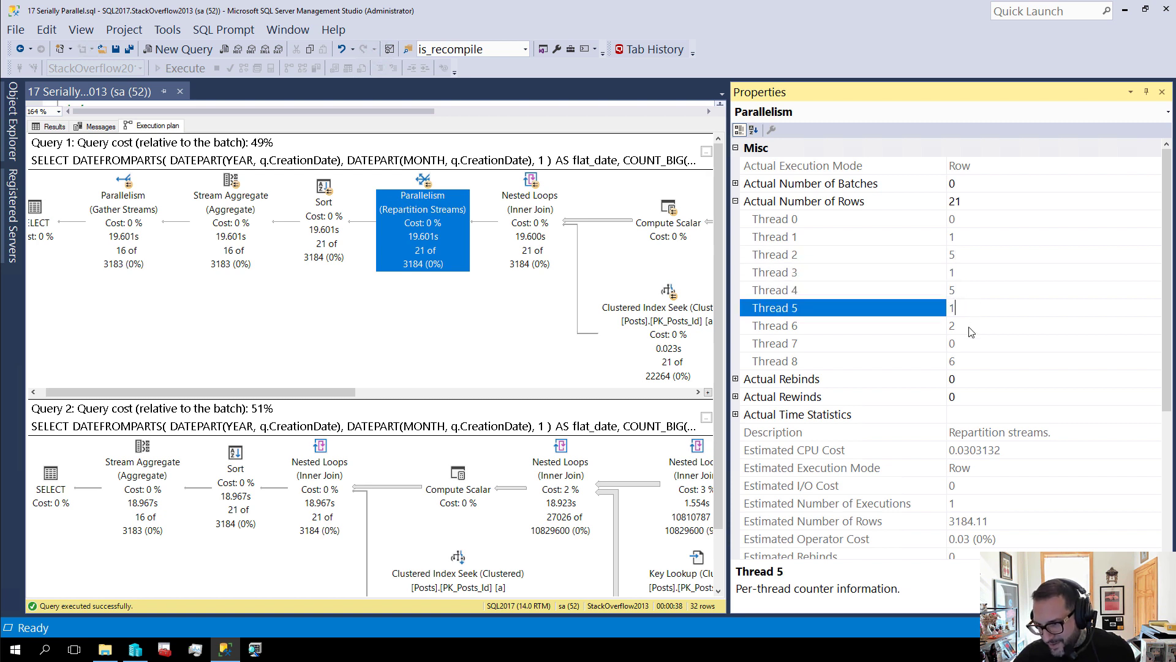
{"action": "left_click", "coordinate": [775, 325]}
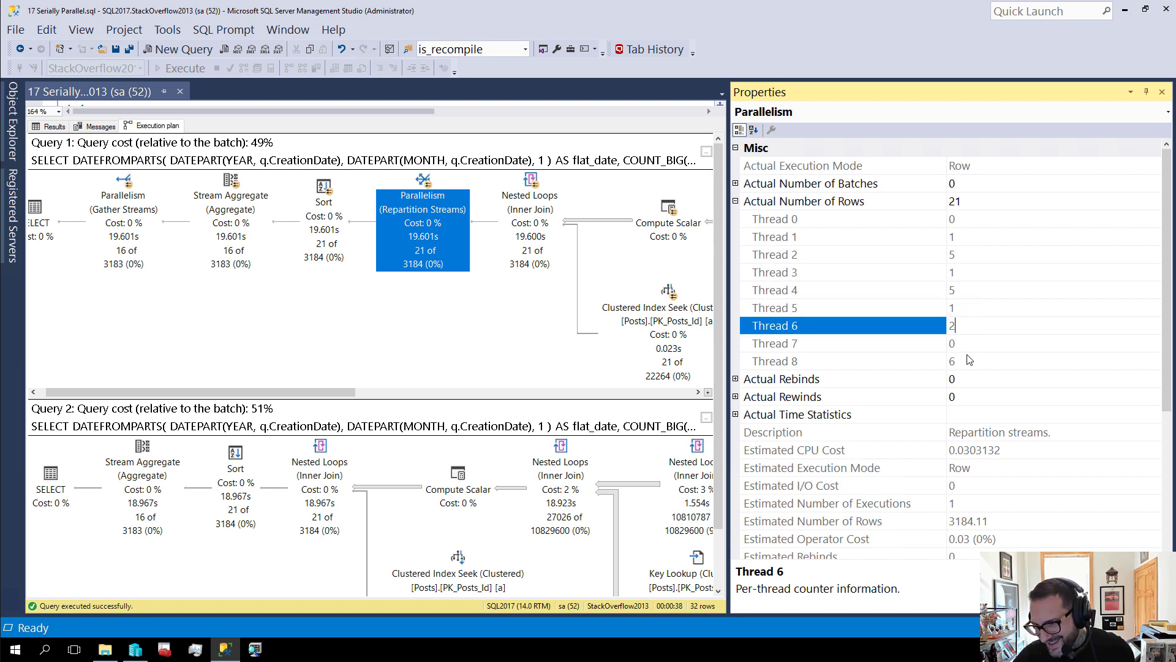
{"action": "left_click", "coordinate": [772, 361]}
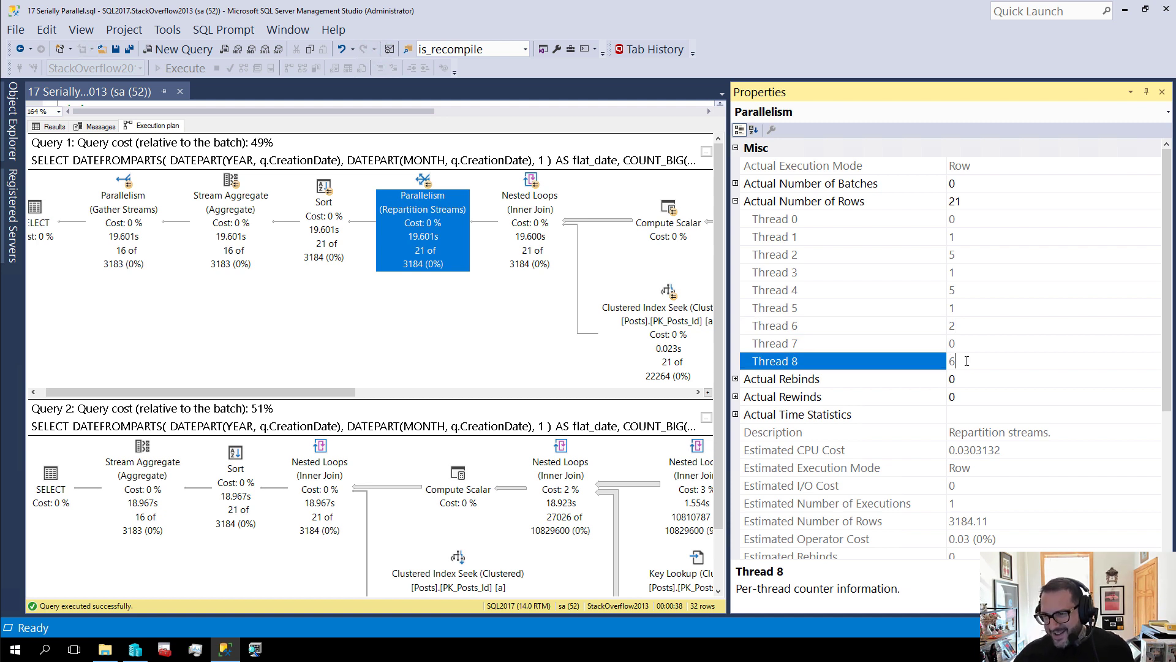
{"action": "mouse_move", "coordinate": [1026, 248]}
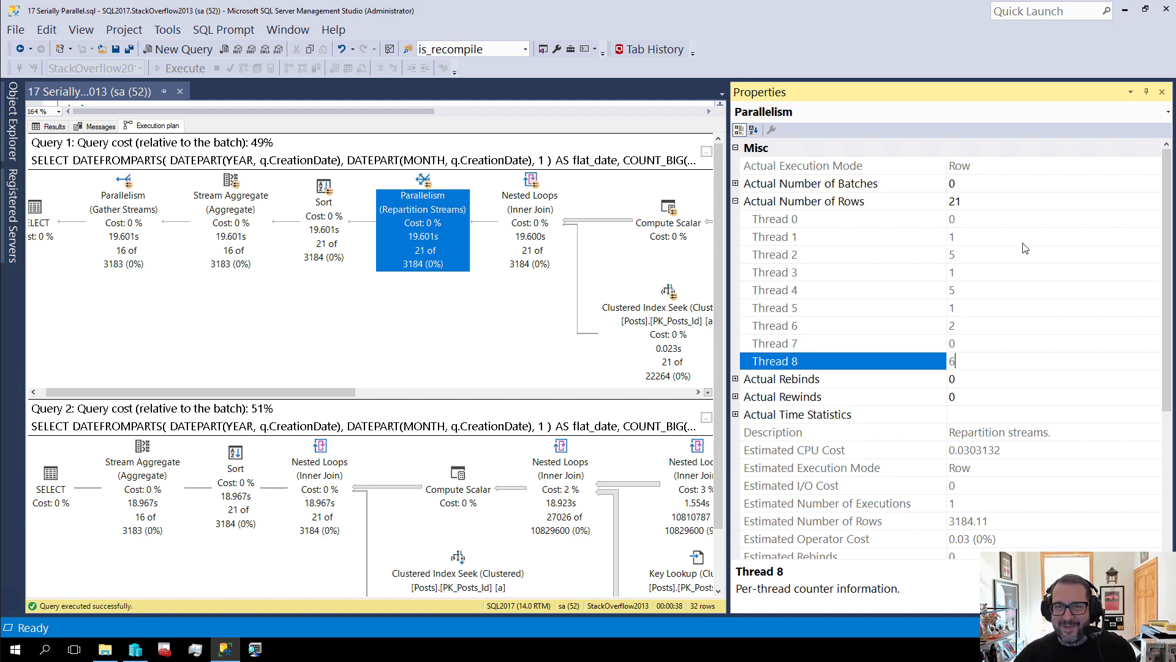
{"action": "mouse_move", "coordinate": [1015, 323]}
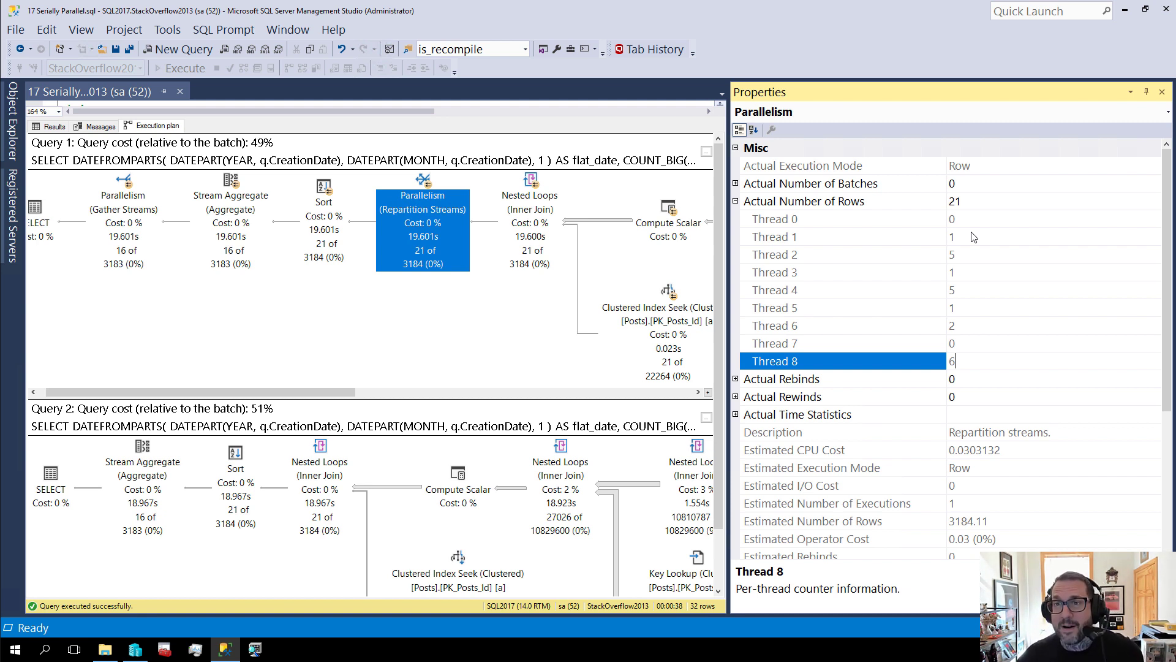
{"action": "mouse_move", "coordinate": [416, 364]}
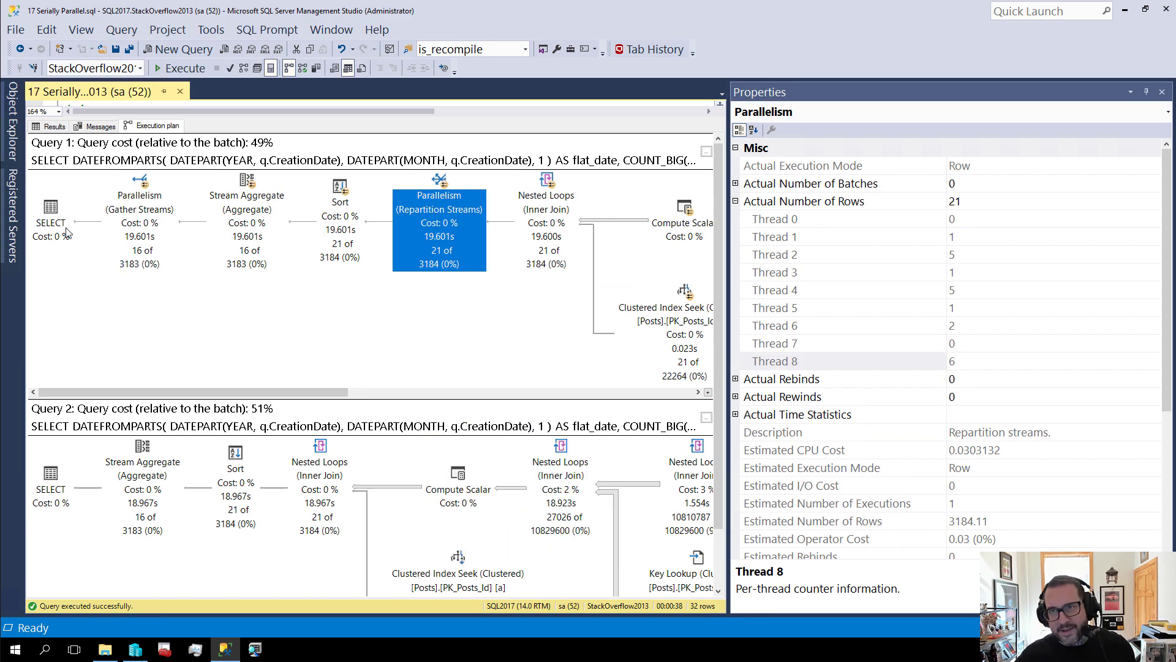
Select Query 1's SELECT operator, showing degree of parallelism 8 and an 851968 memory grant.
{"action": "left_click", "coordinate": [50, 208]}
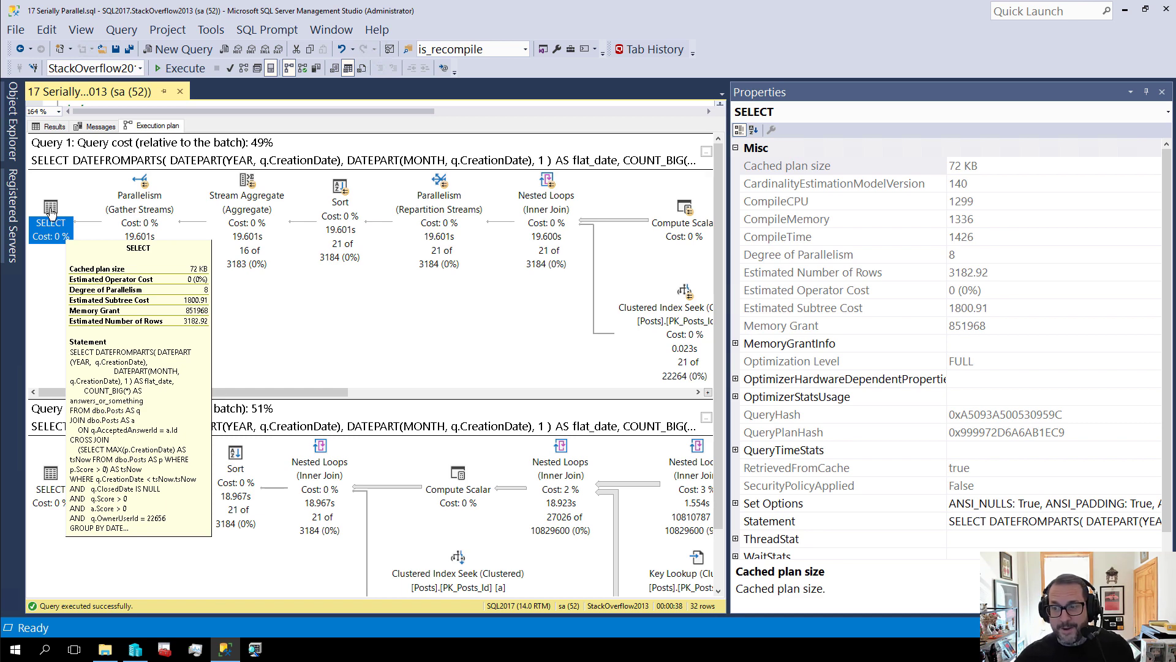
{"action": "mouse_move", "coordinate": [263, 314]}
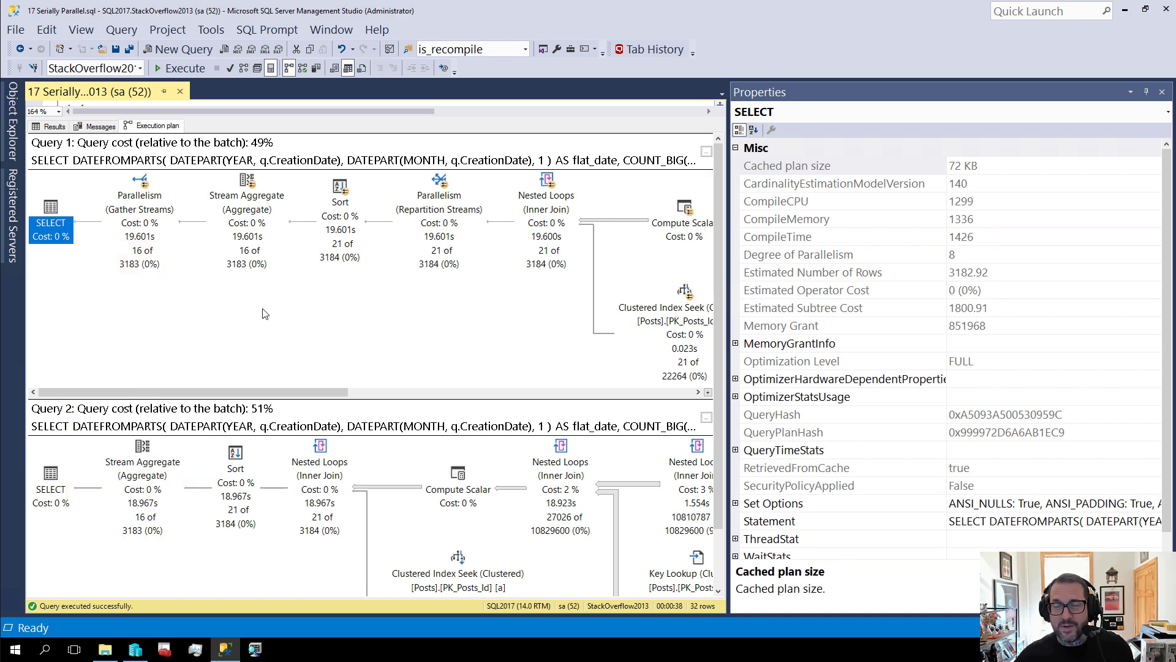
{"action": "mouse_move", "coordinate": [271, 309]}
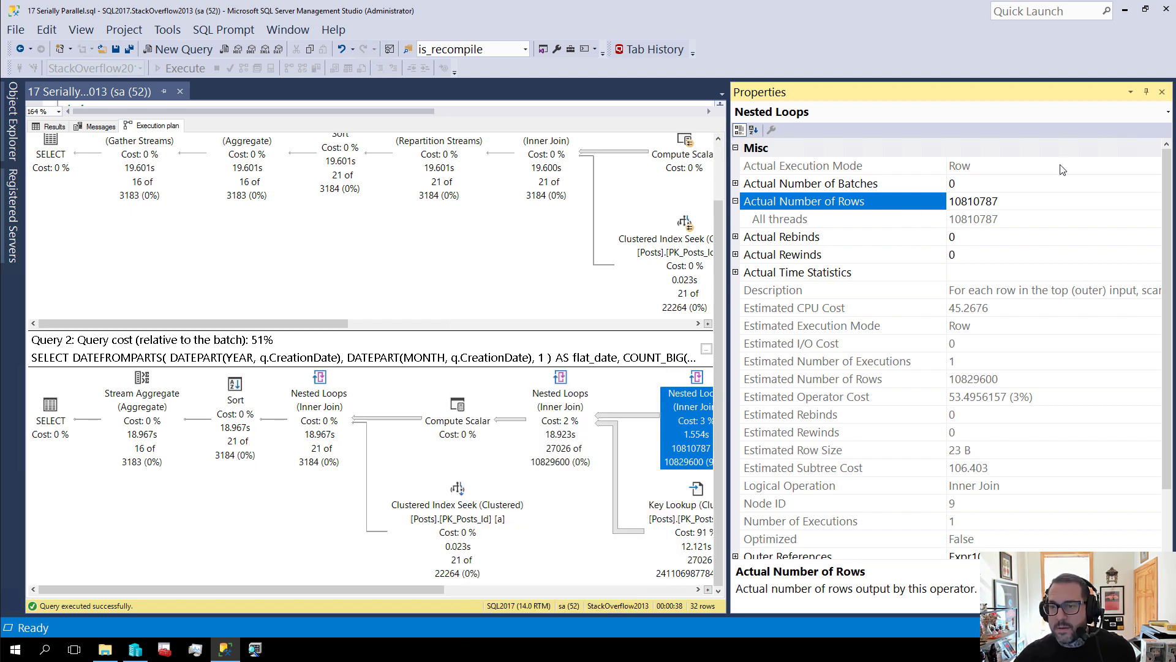
Select Query 2's SELECT operator, showing MaxDOPSetToOne and an 839168 memory grant.
{"action": "left_click", "coordinate": [50, 420]}
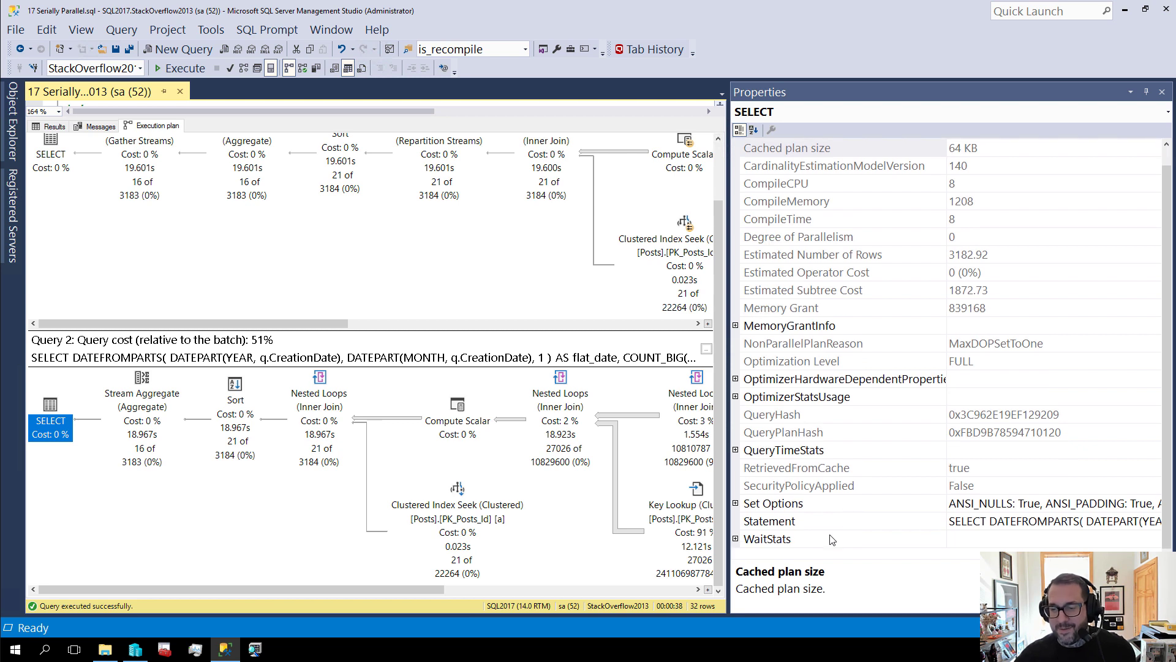
{"action": "mouse_move", "coordinate": [1077, 127]}
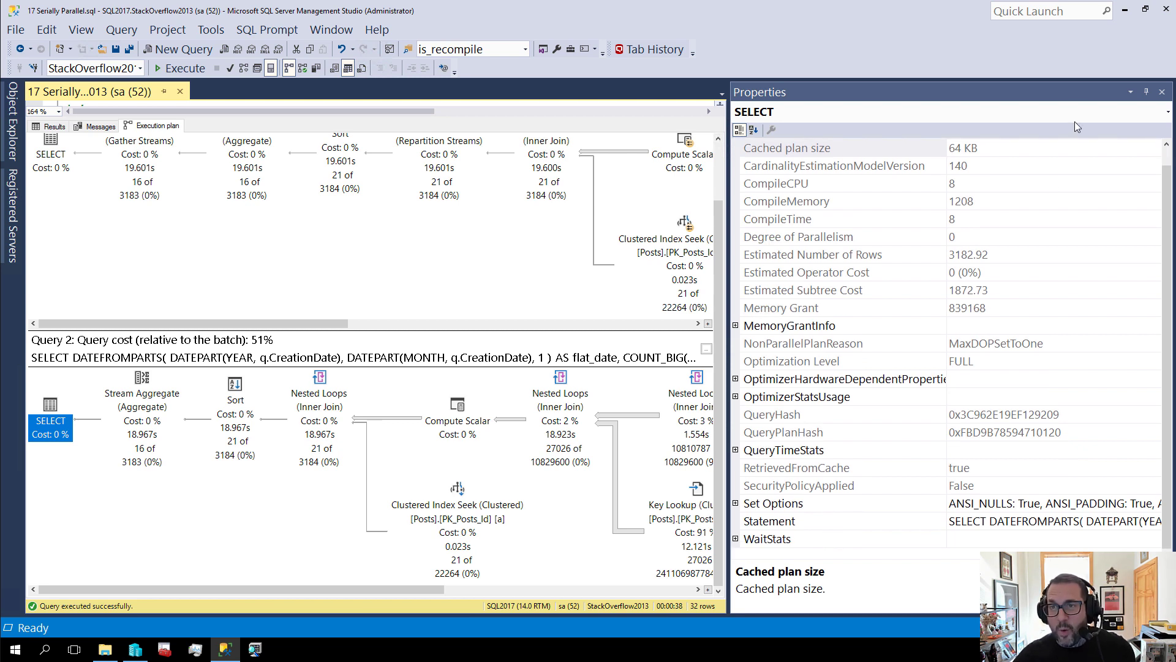
{"action": "mouse_move", "coordinate": [930, 533]}
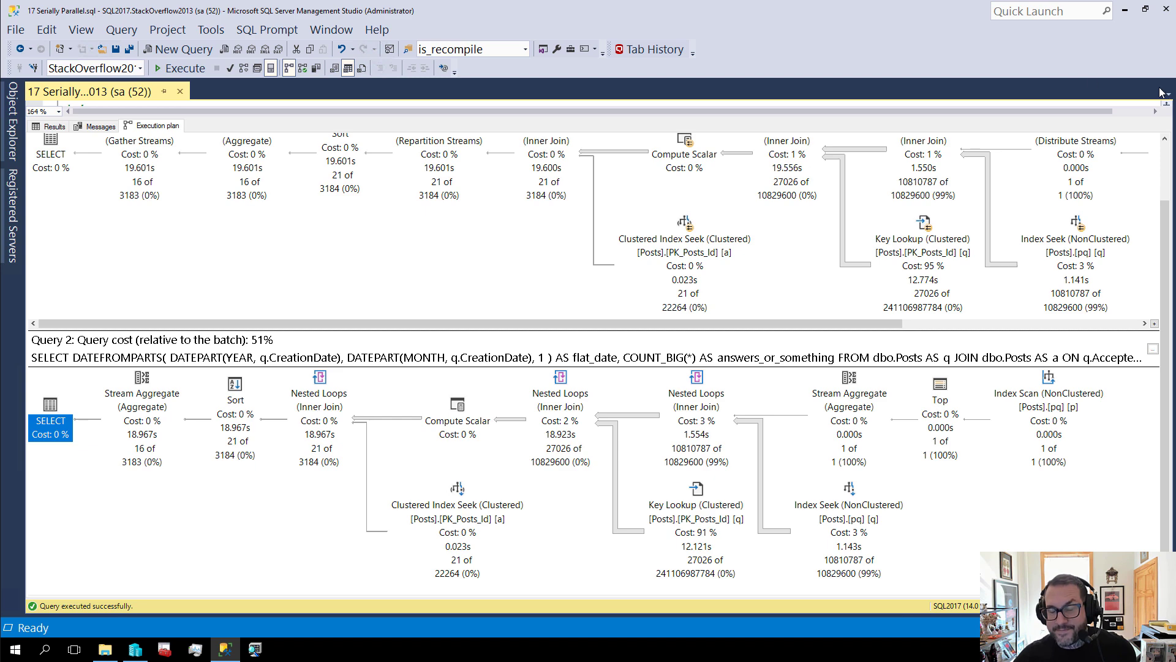
{"action": "mouse_move", "coordinate": [699, 125]}
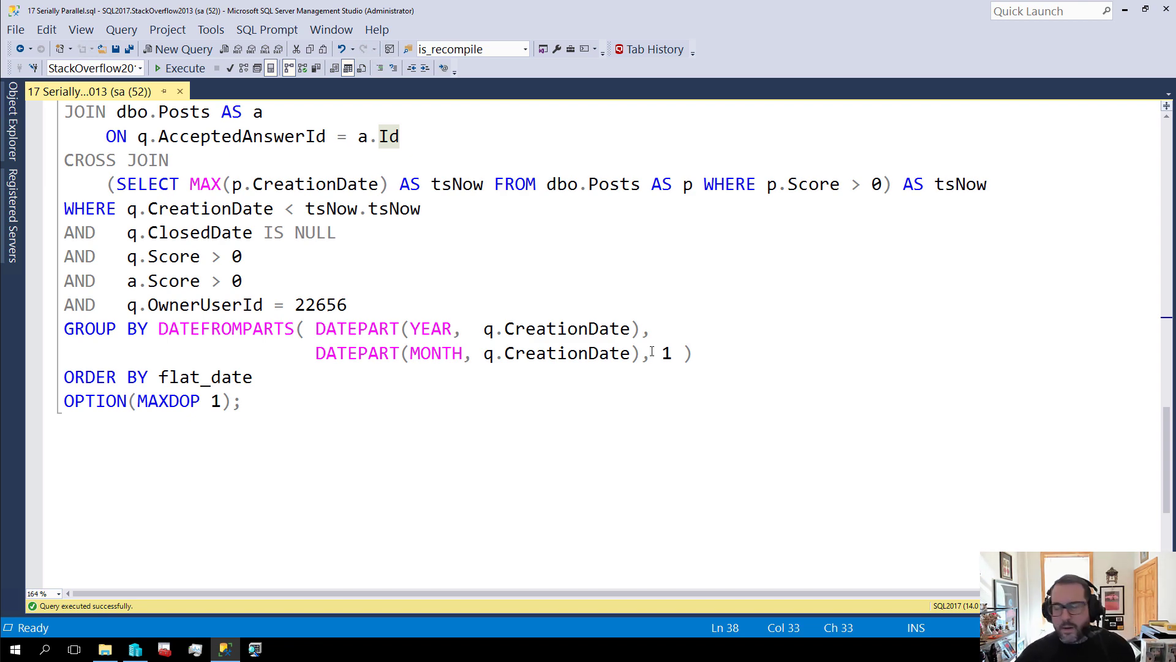
{"action": "mouse_move", "coordinate": [590, 276]}
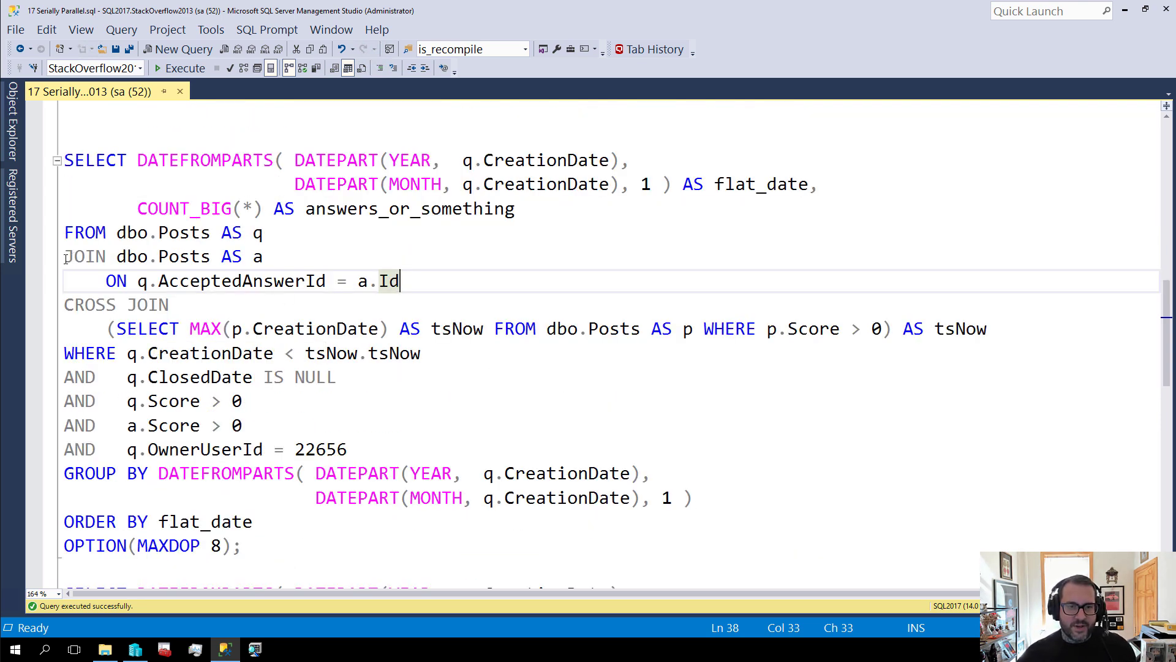
Change the MAXDOP 8 query to INNER HASH JOIN and execute it, returning 16 rows.
{"action": "type", "text": "INNER HASH"}
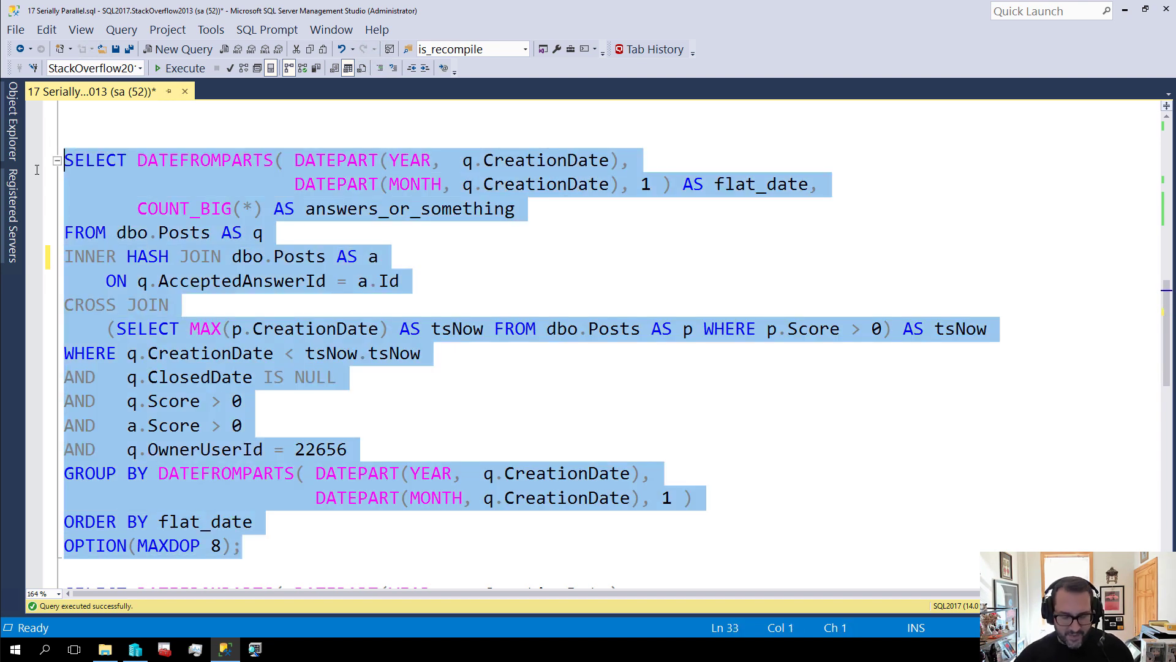
{"action": "left_click", "coordinate": [183, 68]}
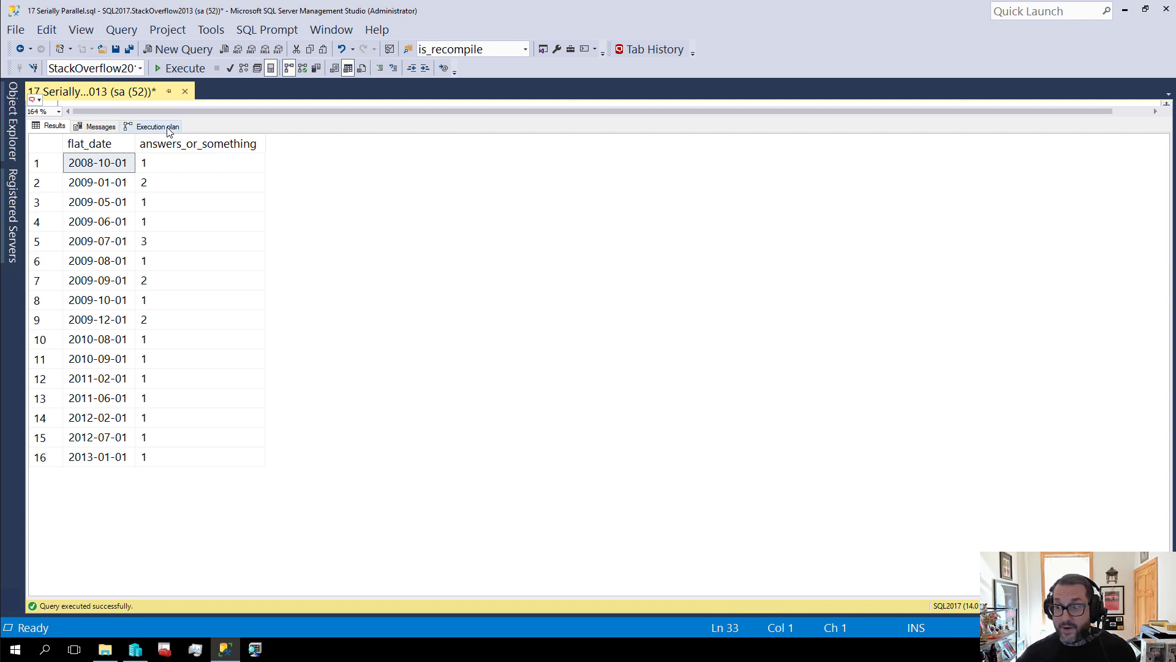
Inspect the Clustered Index Scan properties showing 27026 rows spread over eight threads.
{"action": "left_click", "coordinate": [154, 125]}
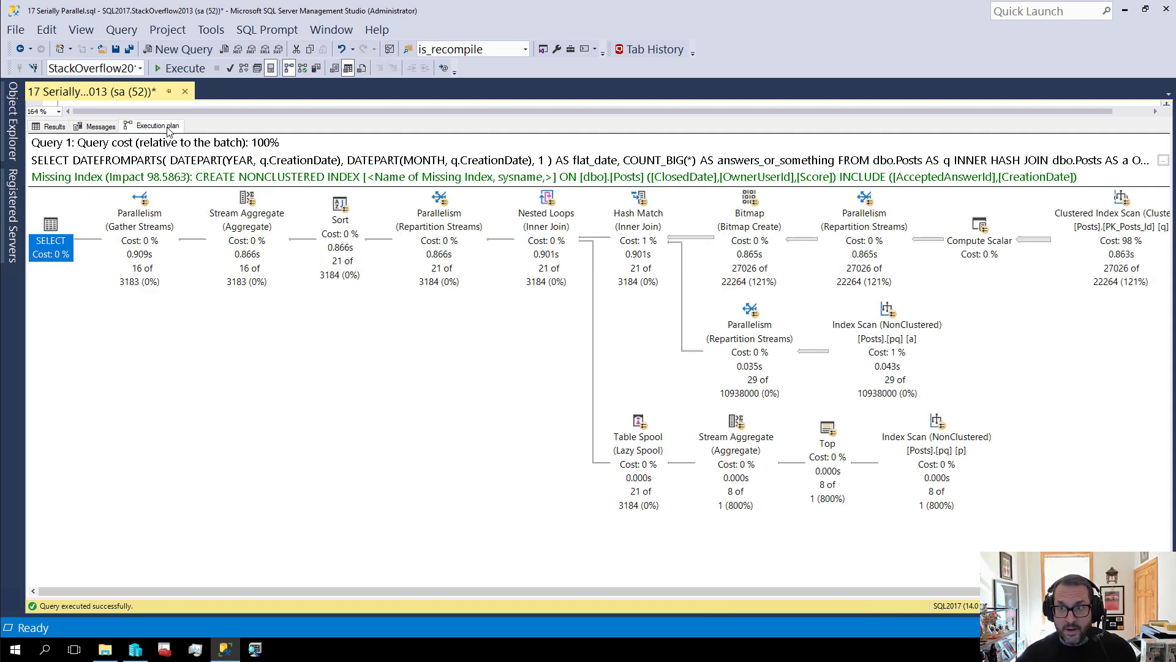
{"action": "mouse_move", "coordinate": [709, 599]}
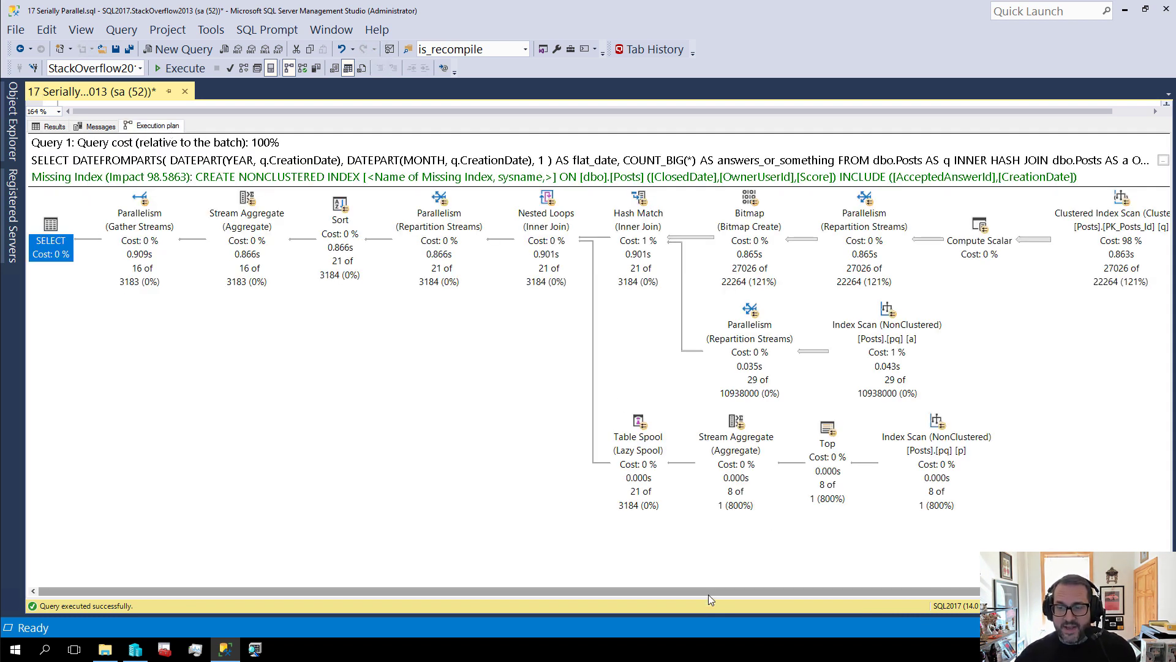
{"action": "mouse_move", "coordinate": [1122, 198]}
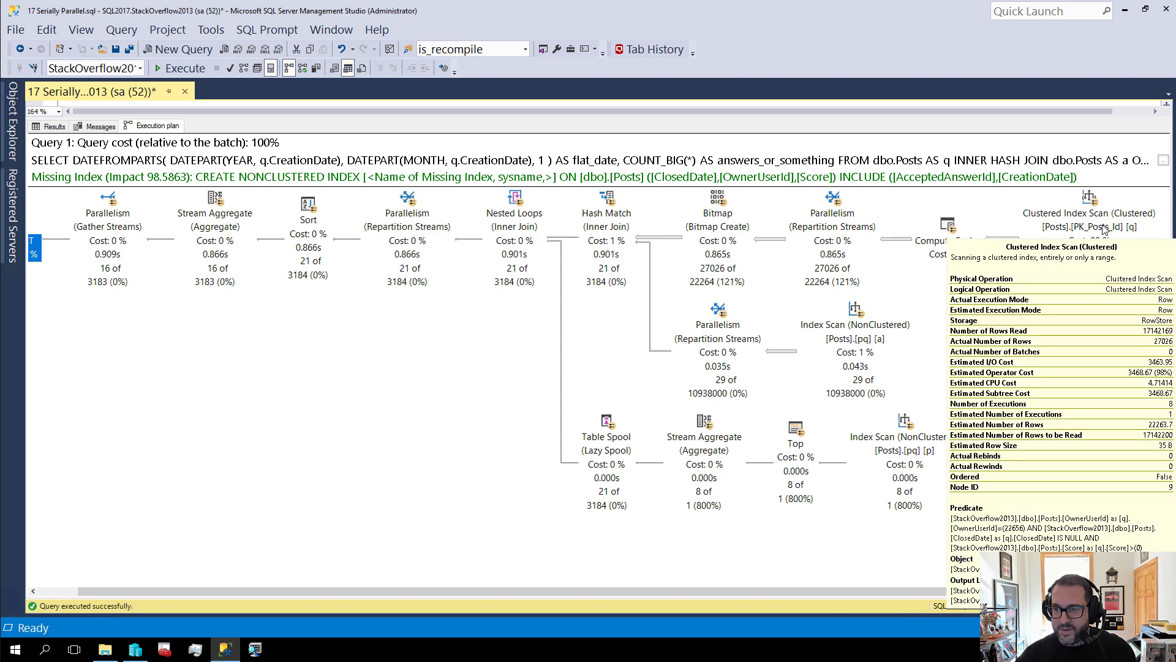
{"action": "right_click", "coordinate": [1088, 217]}
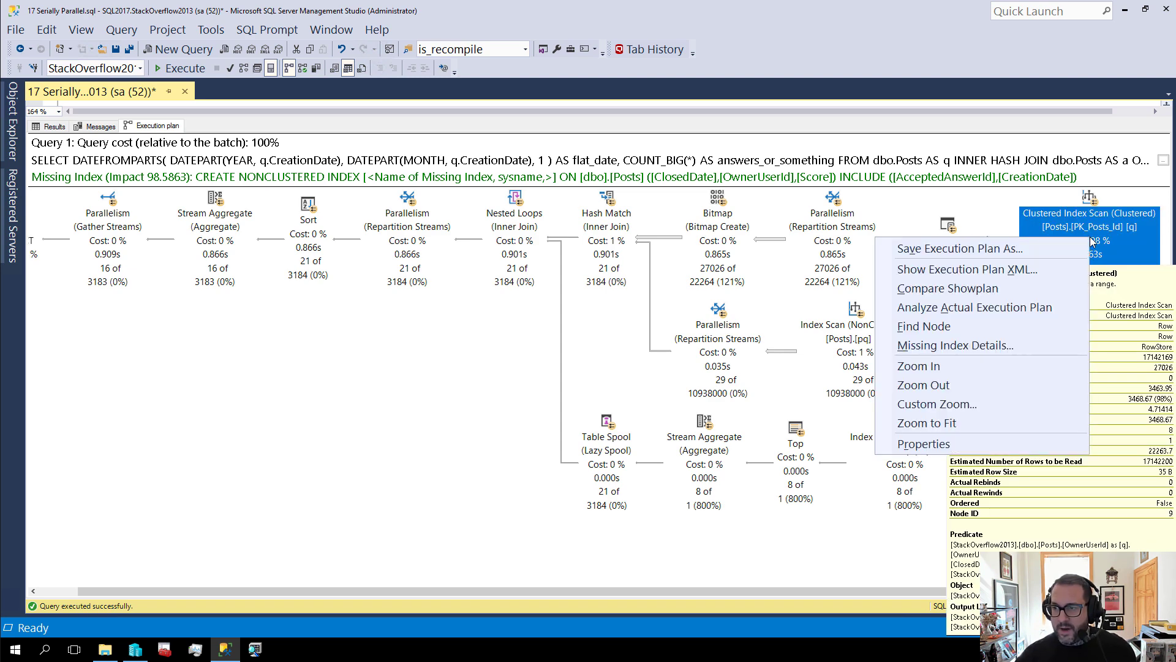
{"action": "left_click", "coordinate": [923, 443]}
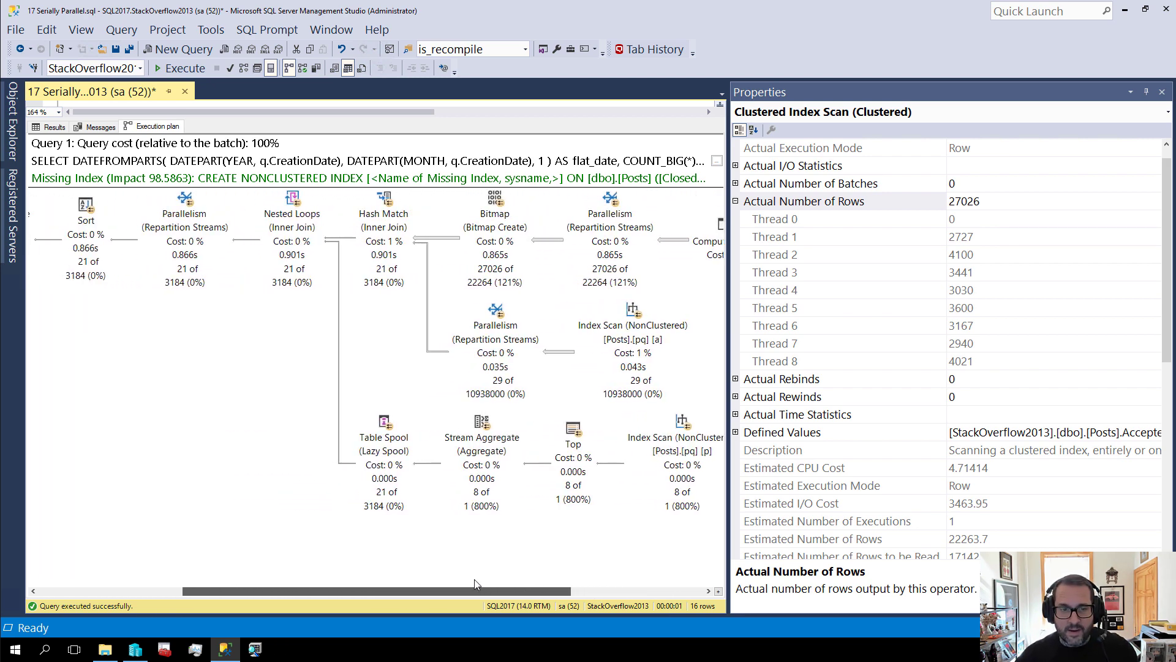
{"action": "scroll", "scroll_direction": "left", "scroll_amount": 3}
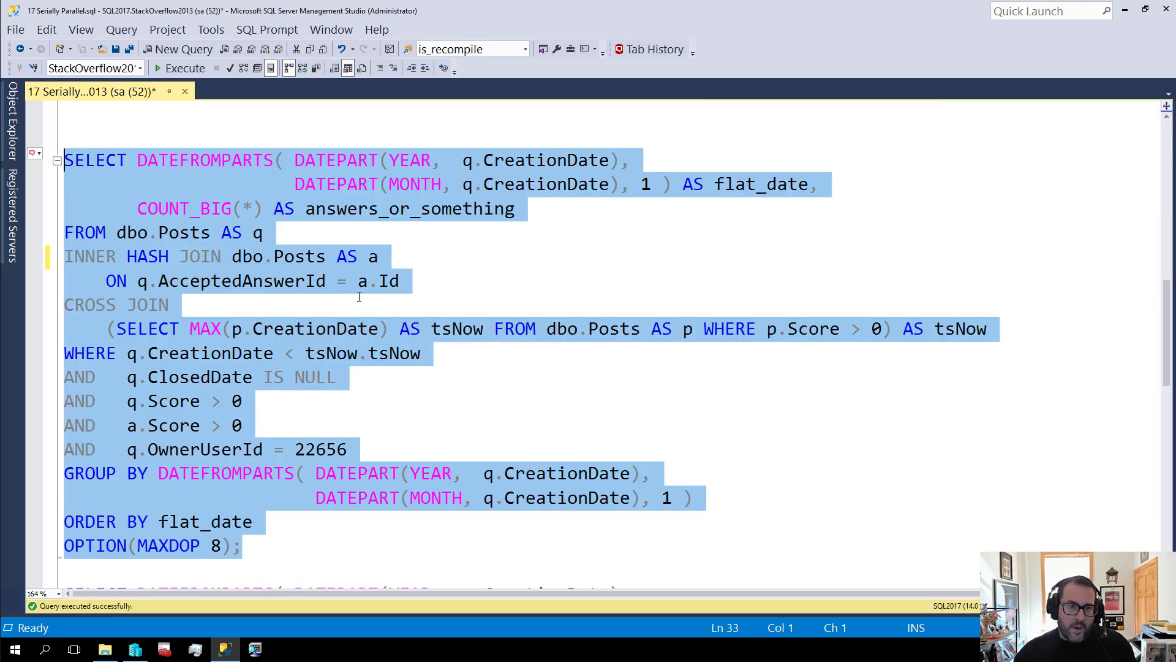
Delete the INNER HASH words so the MAXDOP 8 query uses a plain JOIN.
{"action": "double_click", "coordinate": [148, 256]}
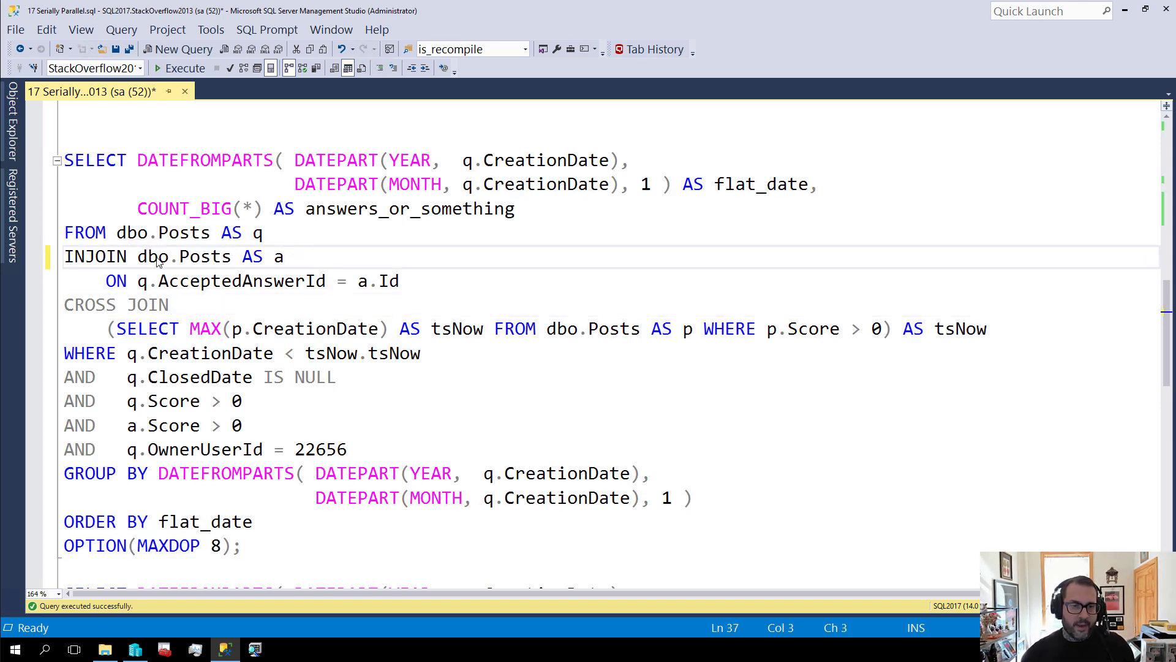
{"action": "key", "text": "BackSpace"}
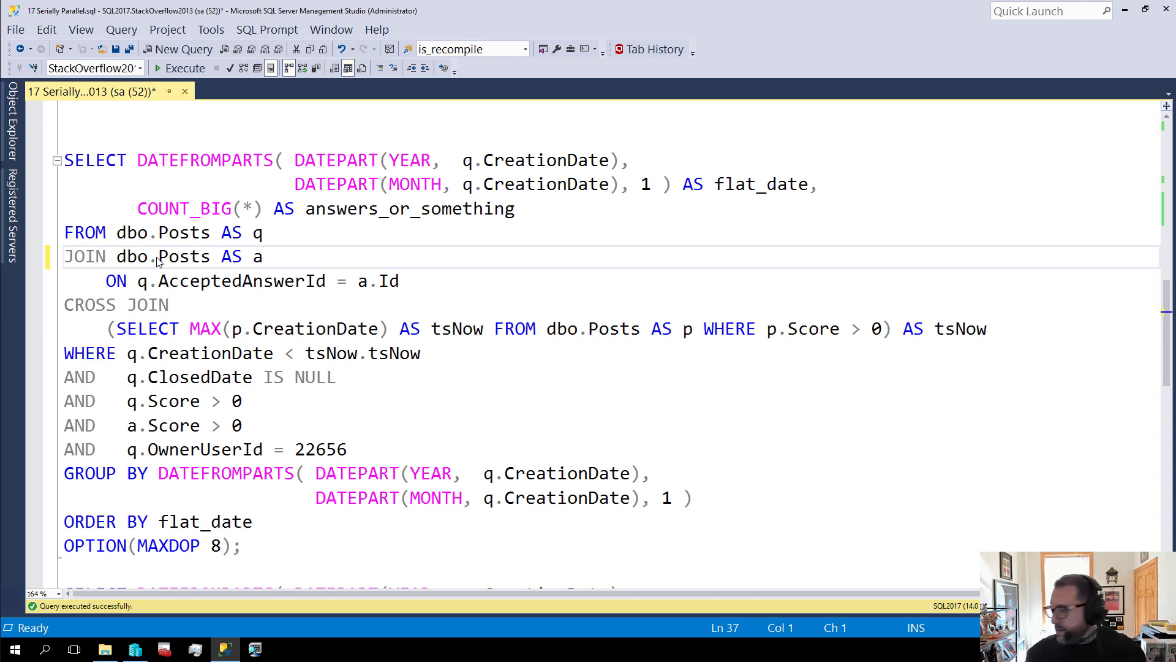